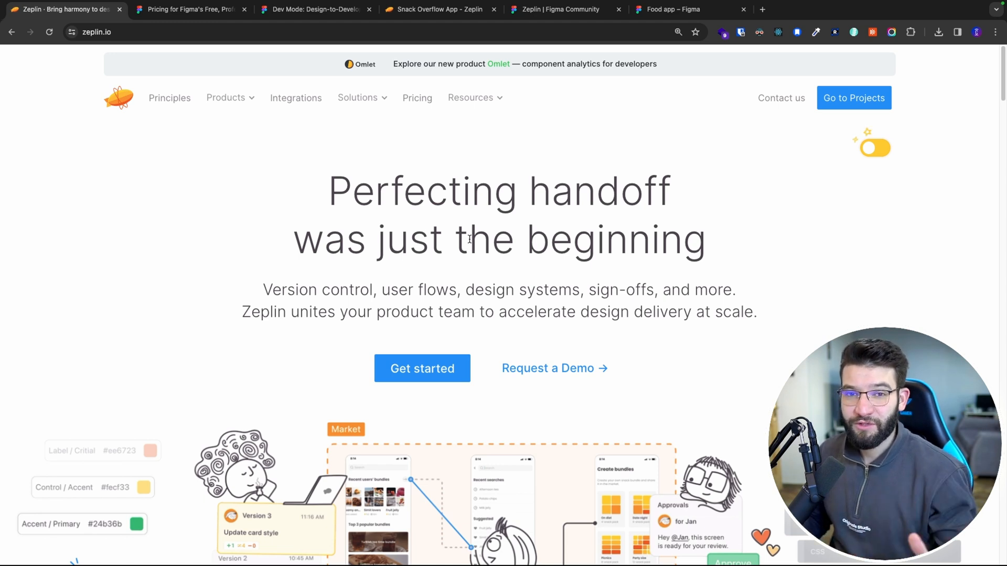
Scroll down through the Zeplin product page content.
scroll(down, 3)
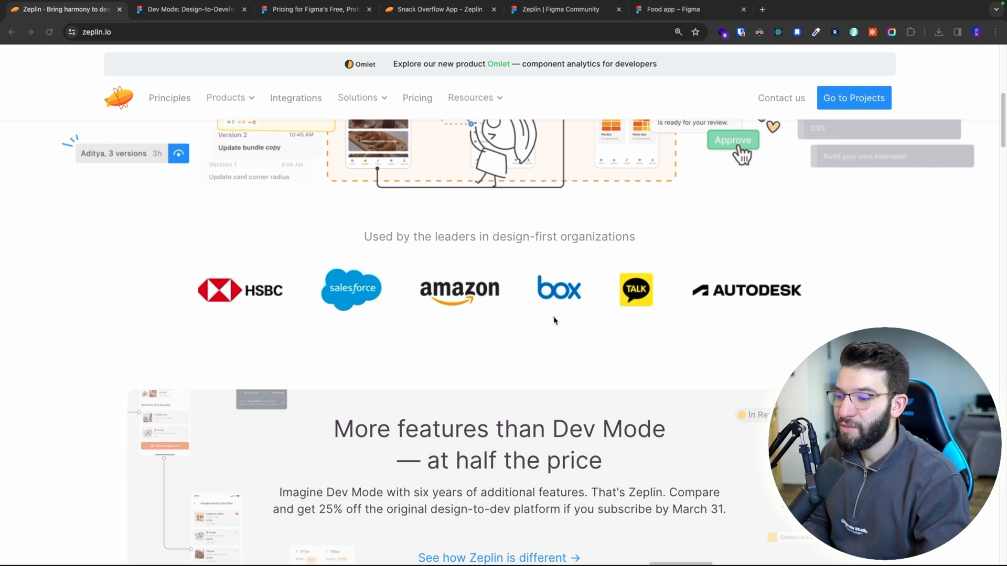
scroll(down, 3)
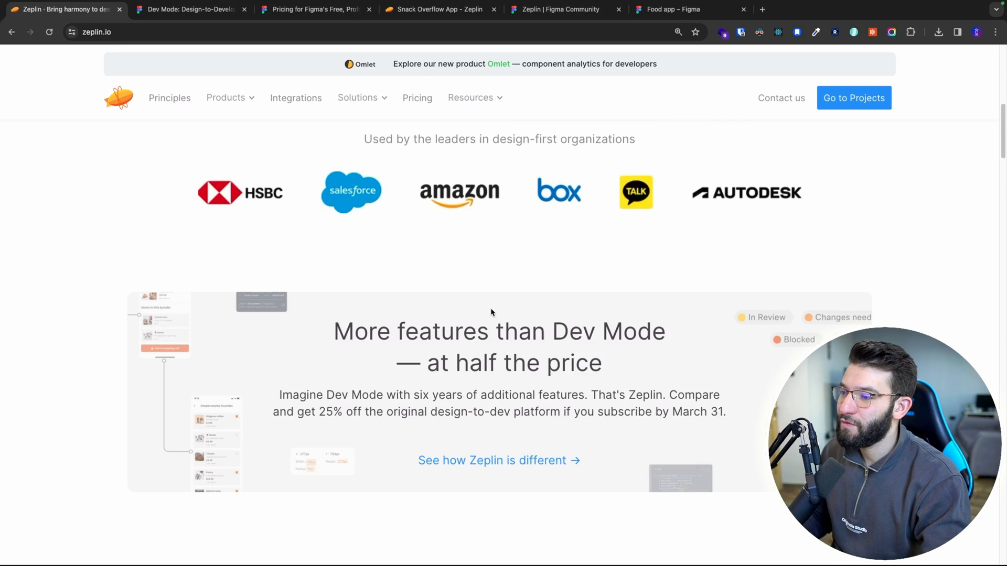
scroll(down, 3)
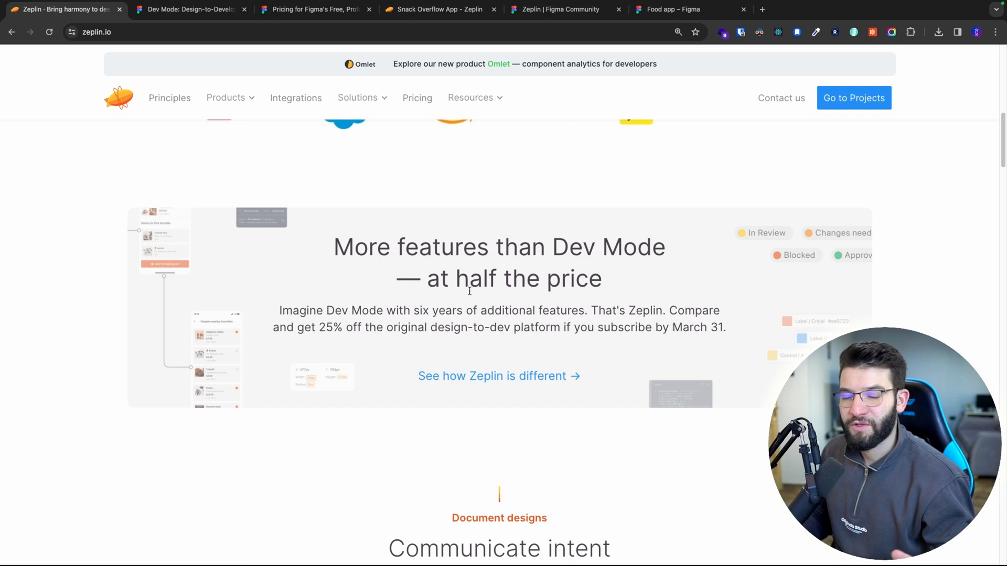
scroll(down, 3)
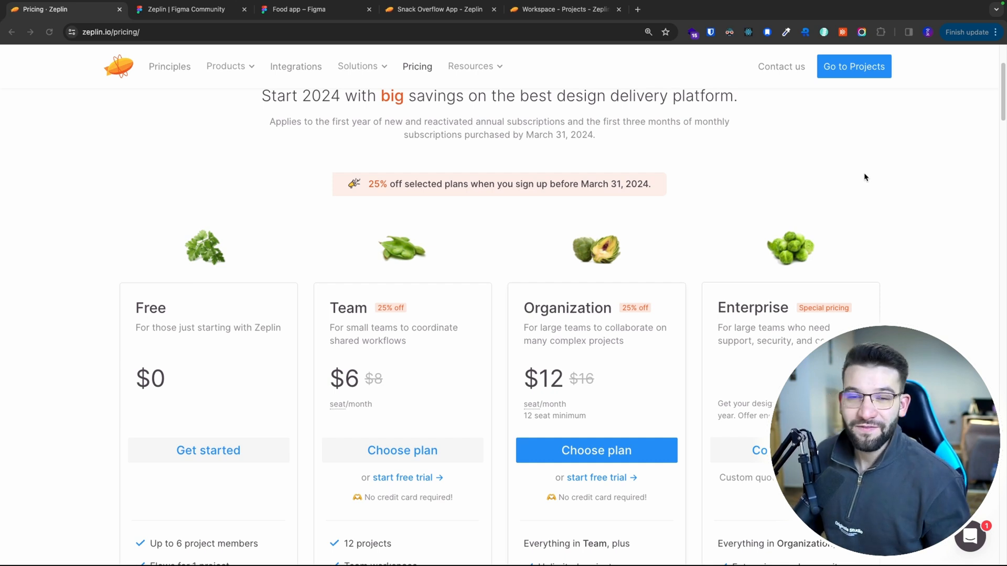
mouse_move(155, 211)
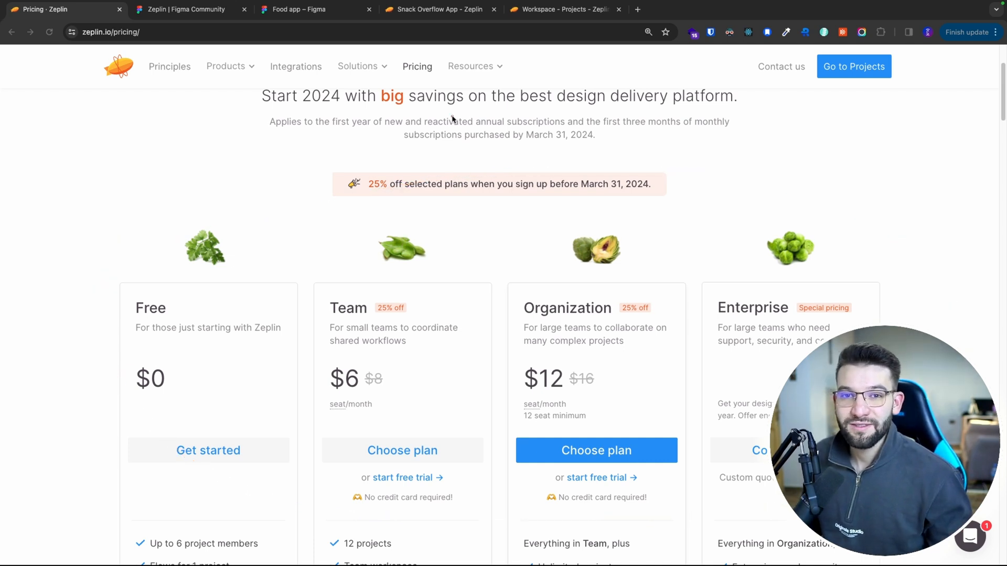
mouse_move(816, 153)
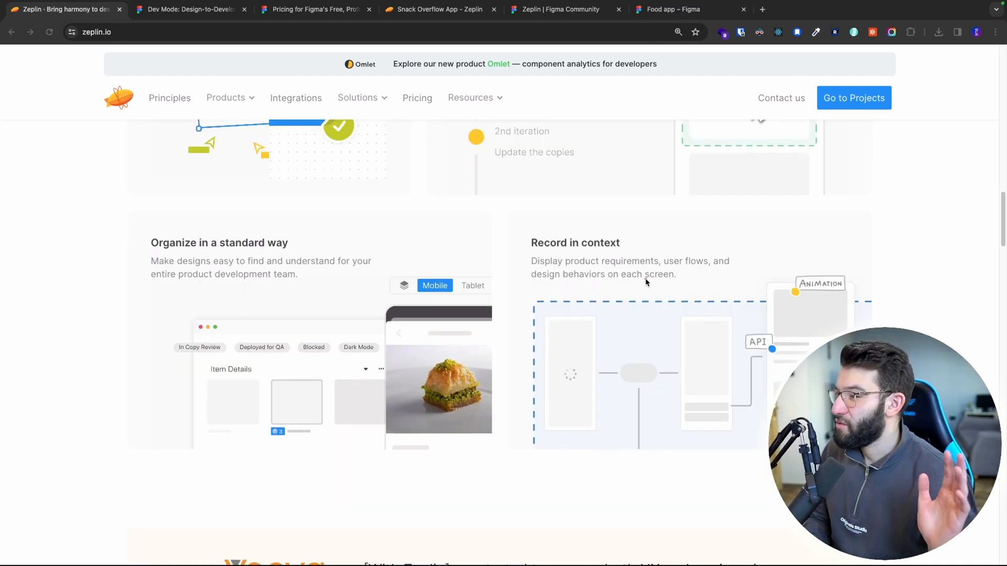
Toggle the feature preview between tablet and mobile layouts.
click(473, 285)
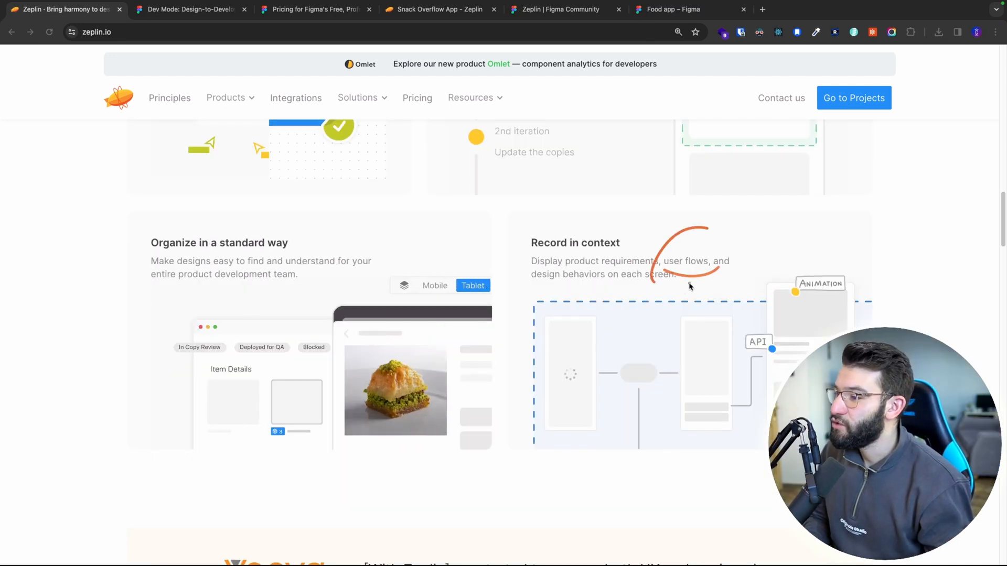
click(434, 285)
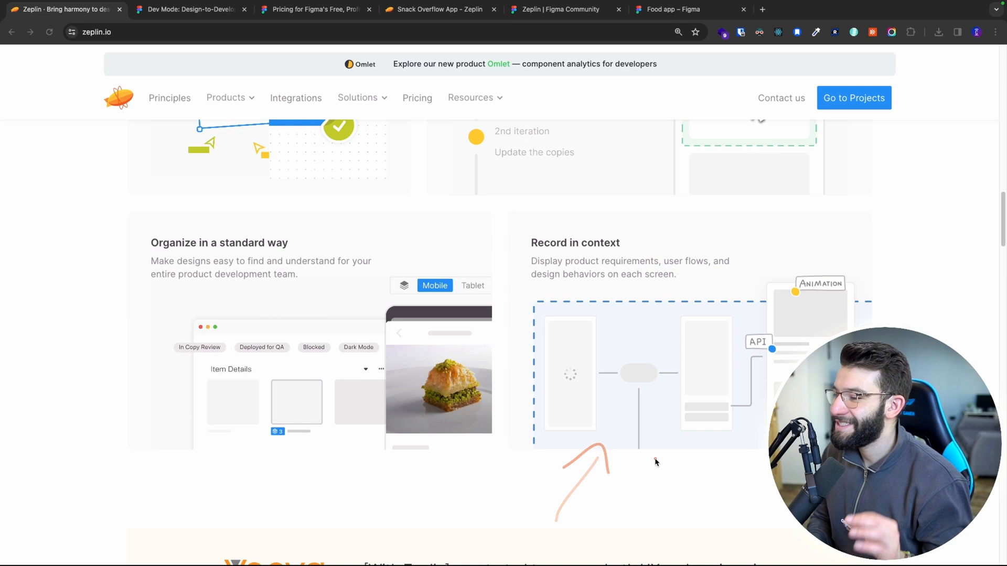
click(472, 285)
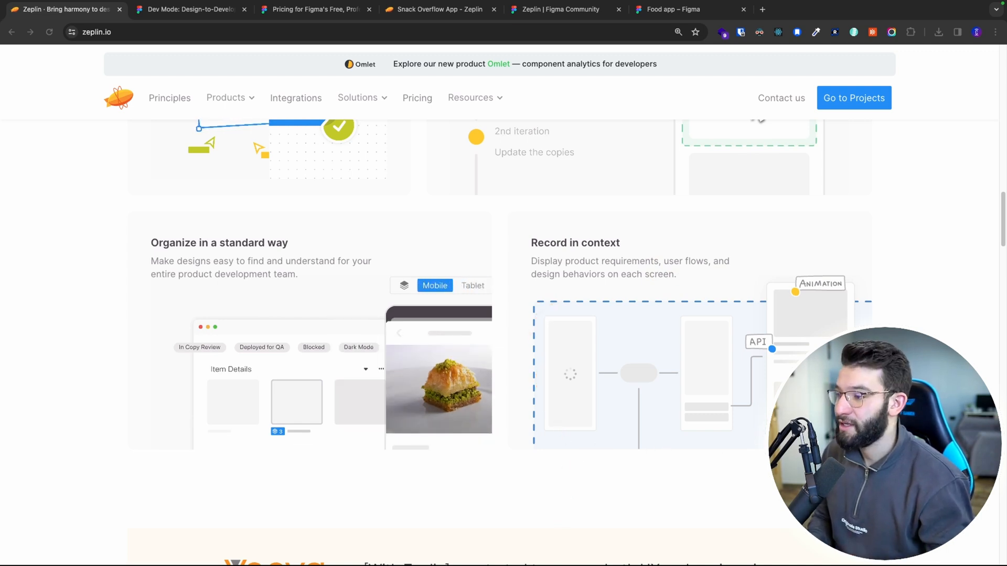
View the Zeplin plugin's Figma Community page, then move to the Food app Figma file.
click(556, 10)
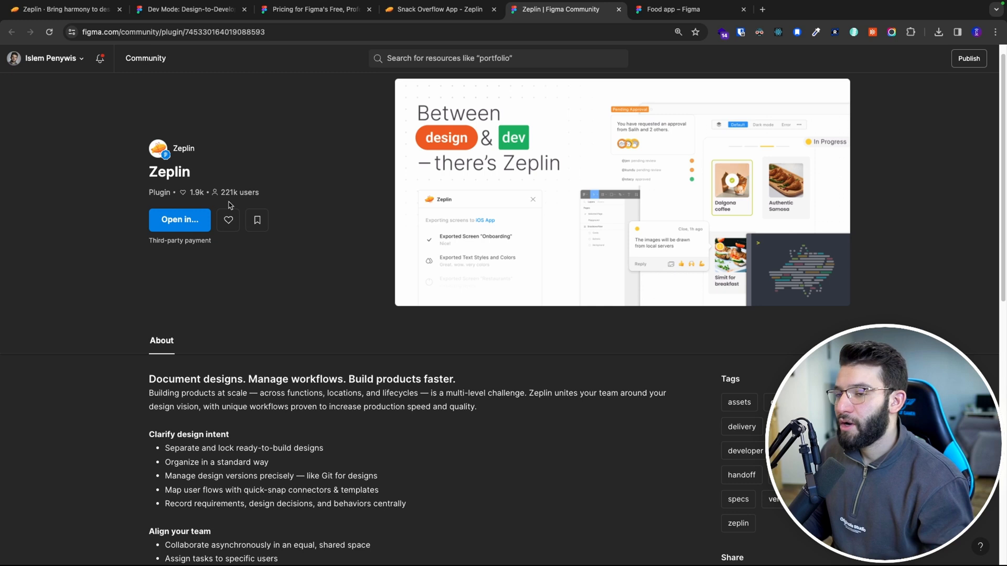
mouse_move(554, 216)
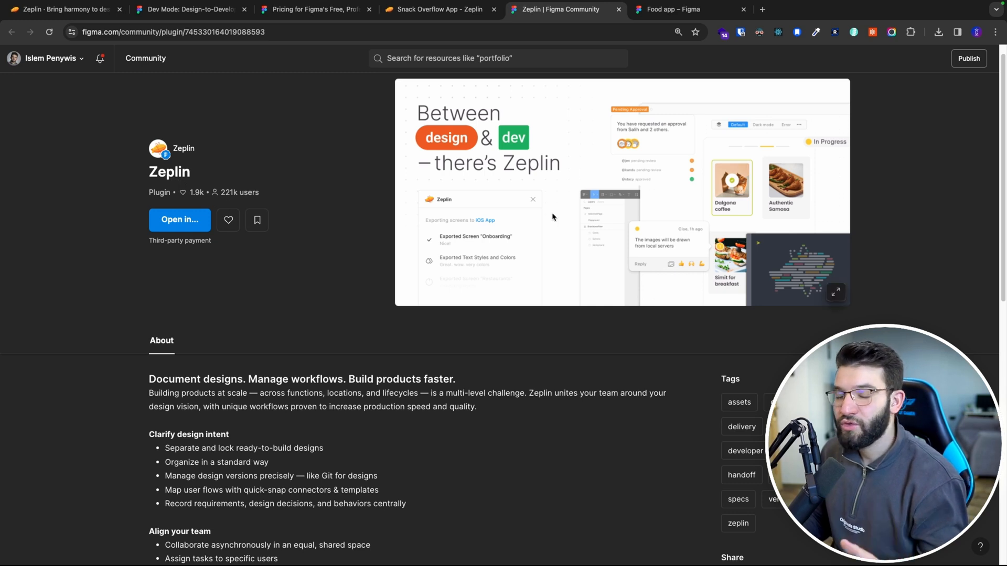
mouse_move(375, 219)
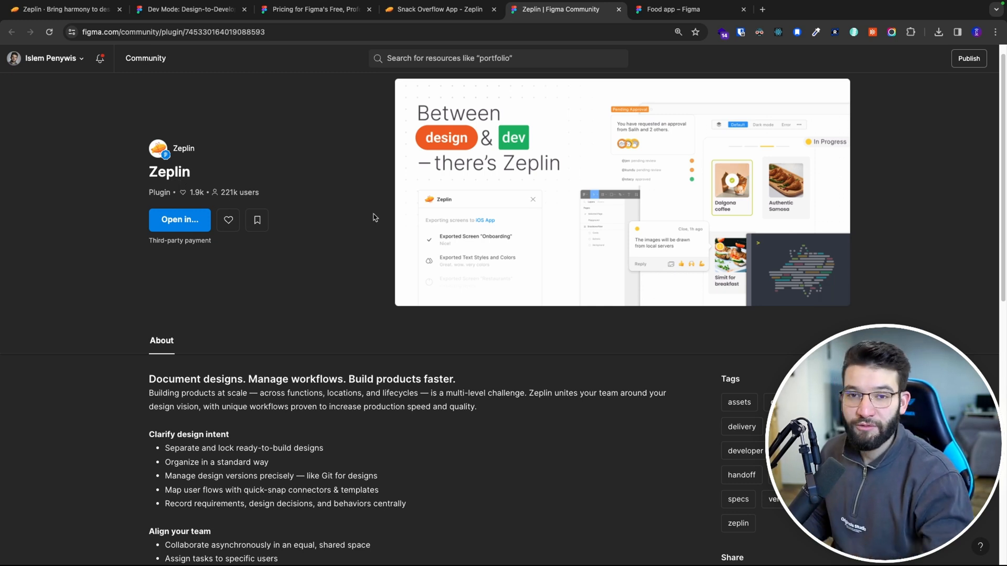
mouse_move(272, 235)
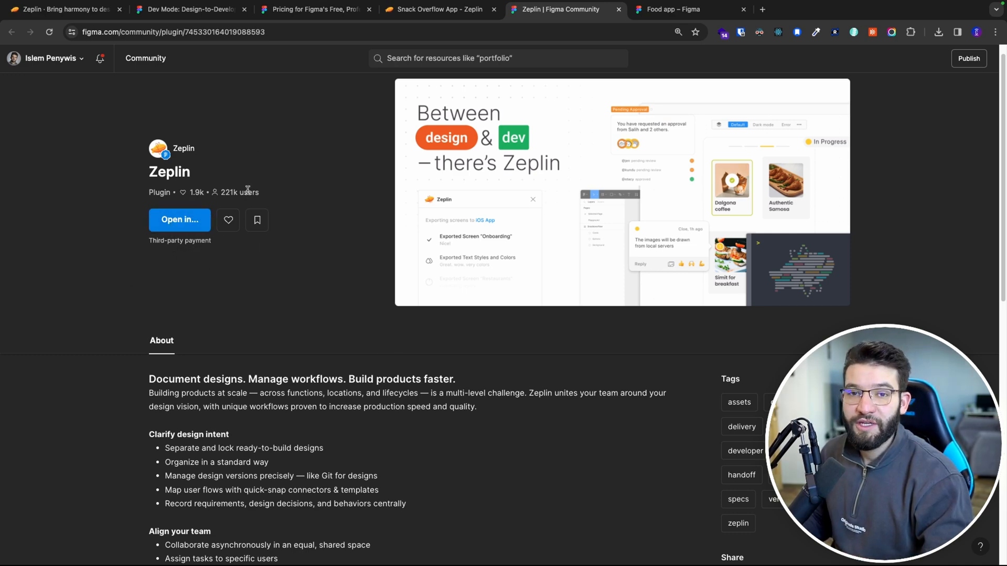
click(675, 9)
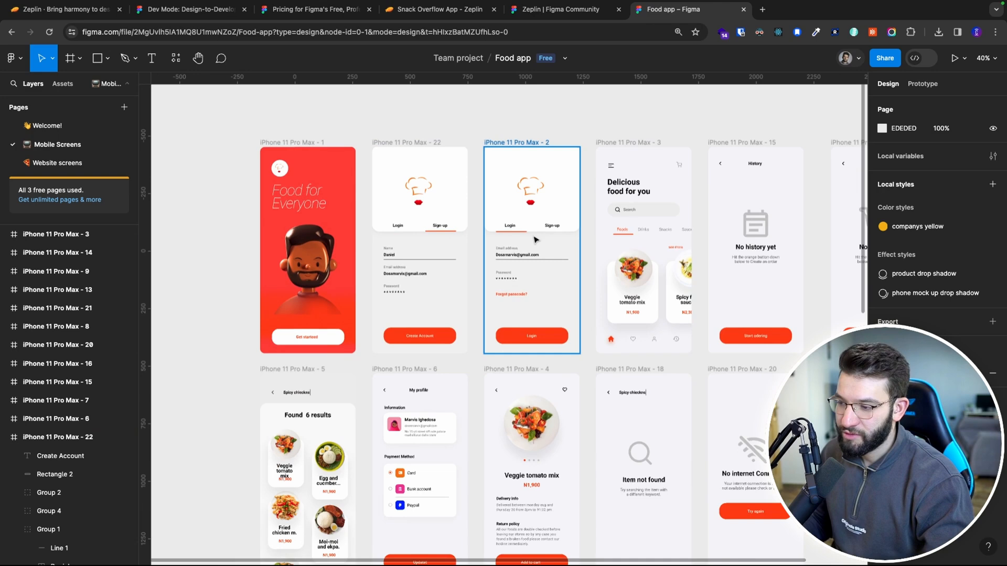
Look over the Mobile Screens canvas, selecting the 'Delicious food for you' heading.
scroll(down, 3)
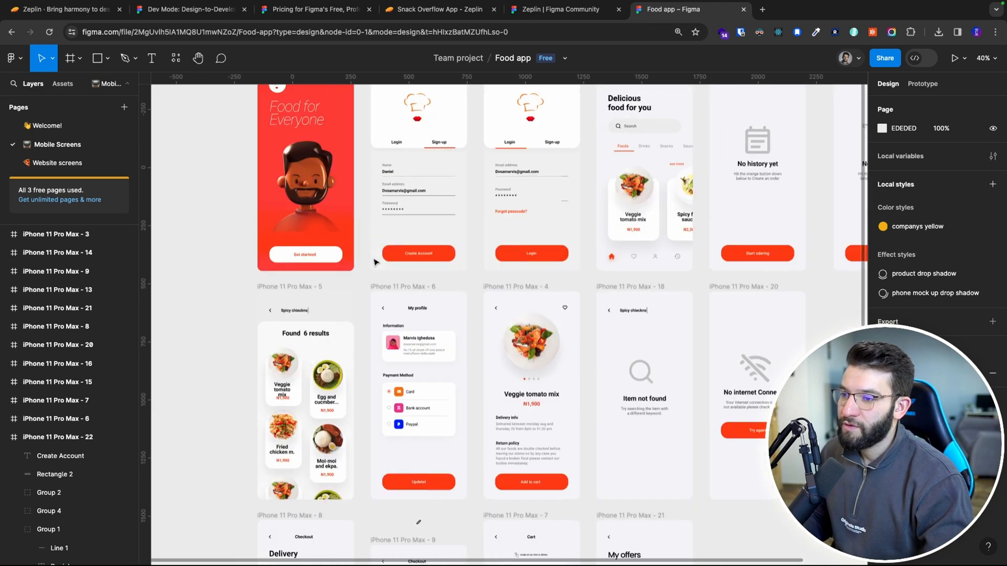
scroll(down, 3)
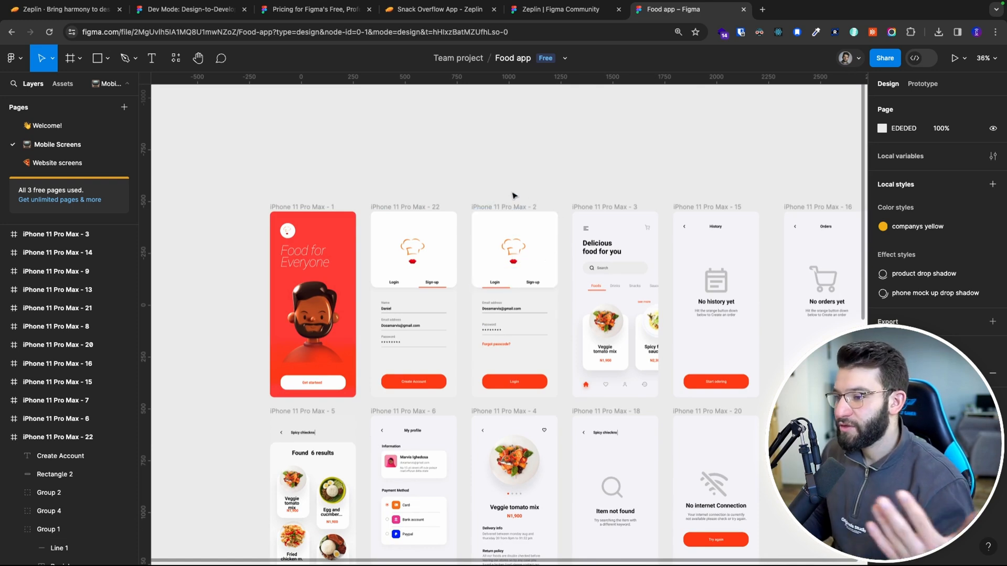
mouse_move(493, 176)
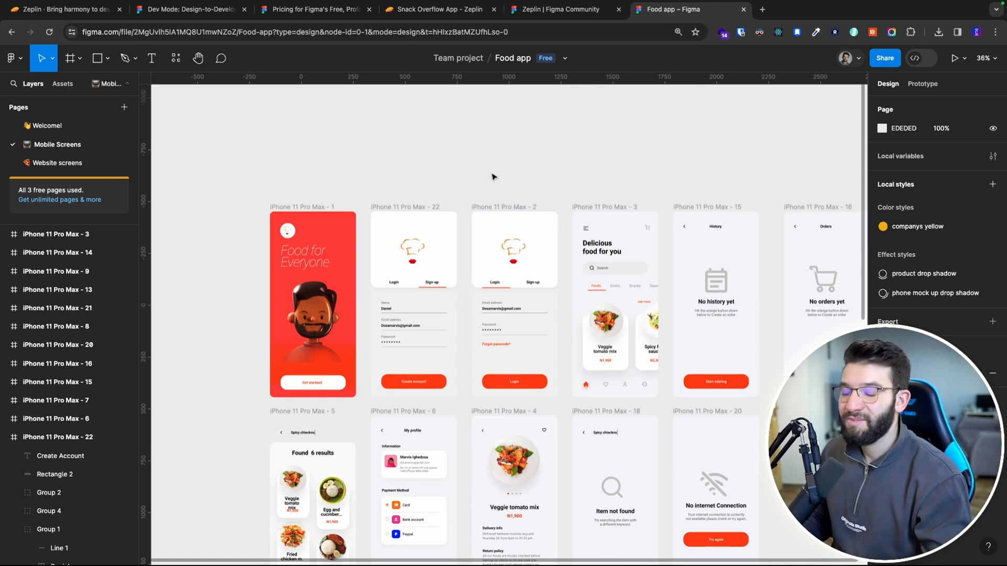
double_click(601, 246)
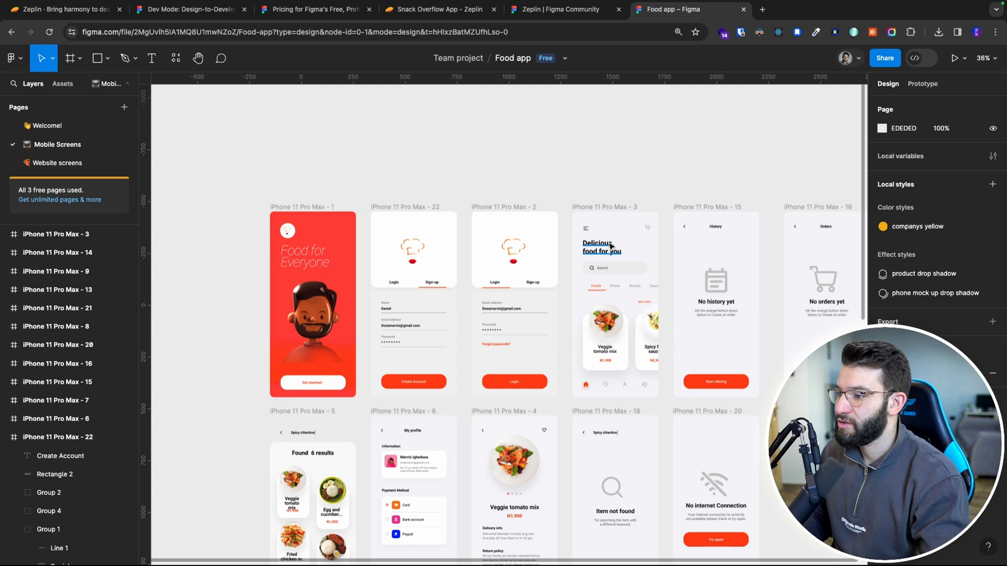
scroll(down, 3)
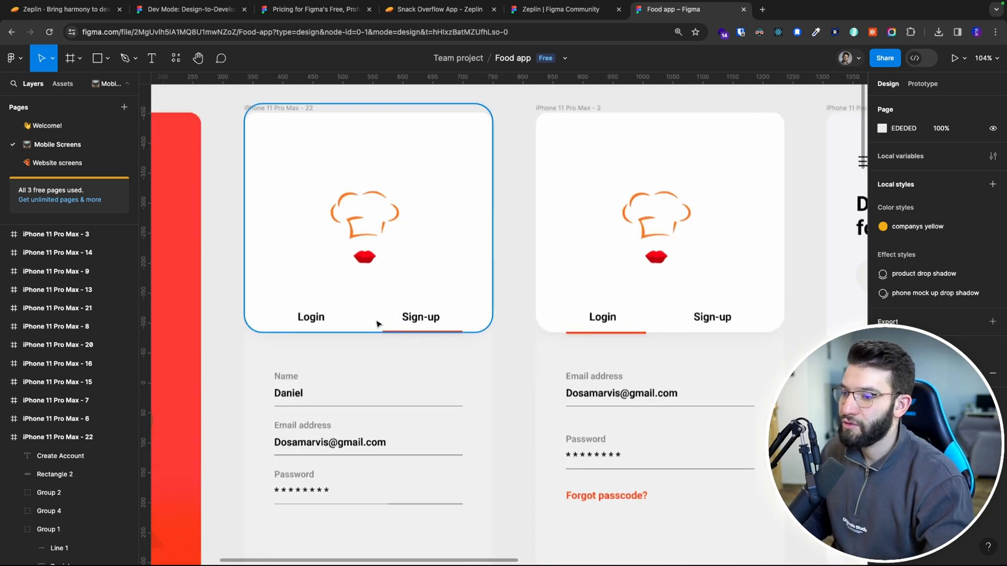
scroll(down, 3)
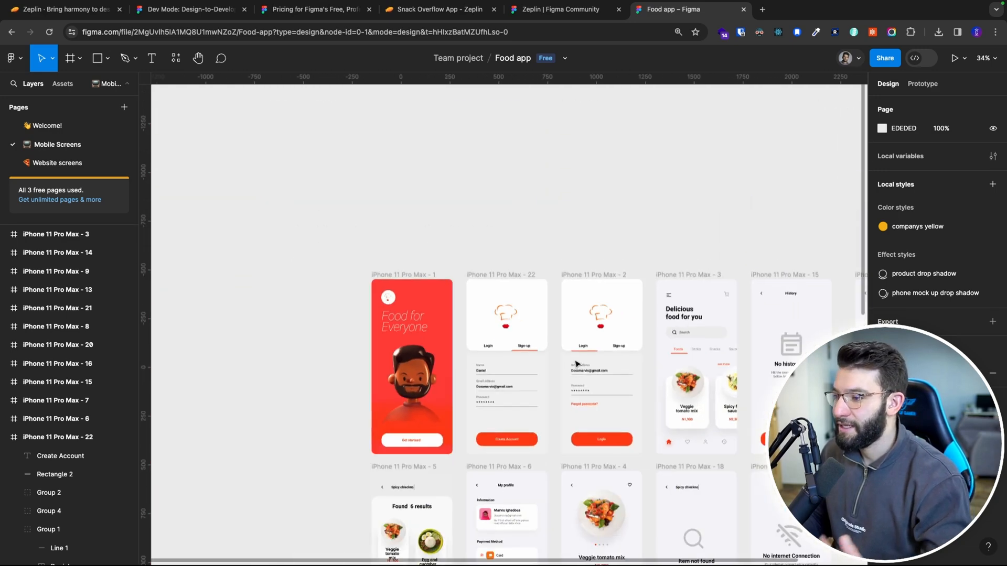
mouse_move(176, 59)
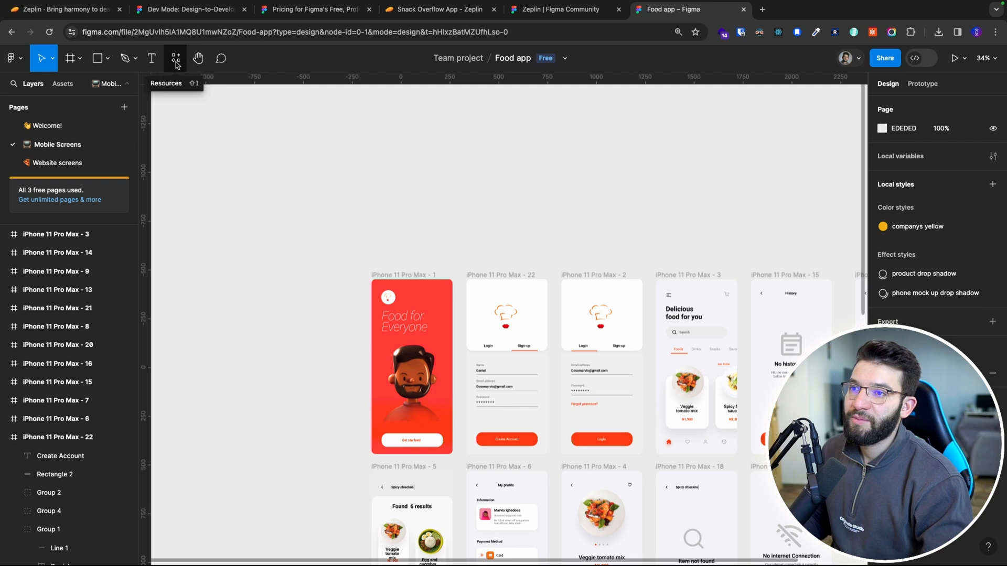
Run the Zeplin plugin from Resources and select all 18 app screen frames for export.
click(175, 58)
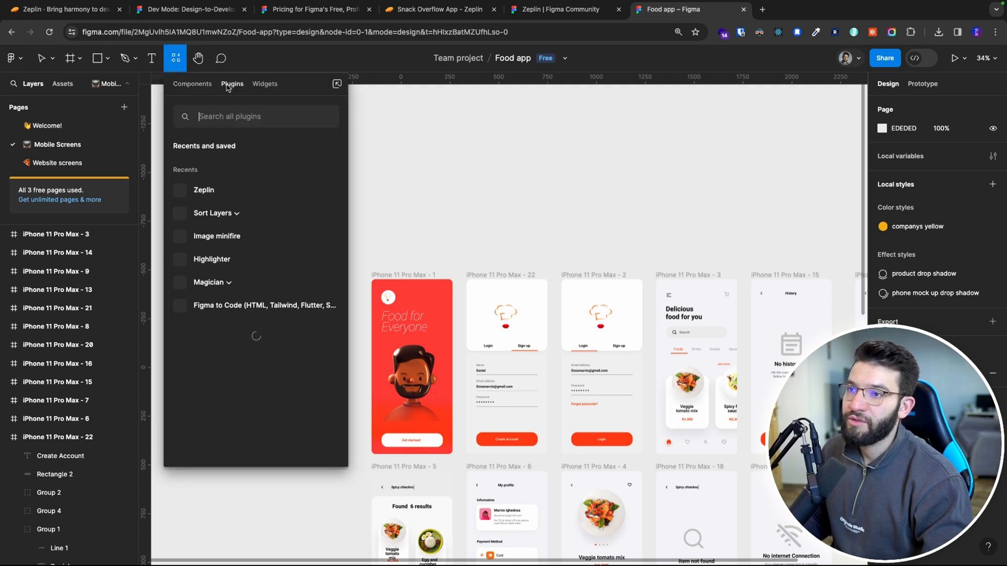
text(zeplin)
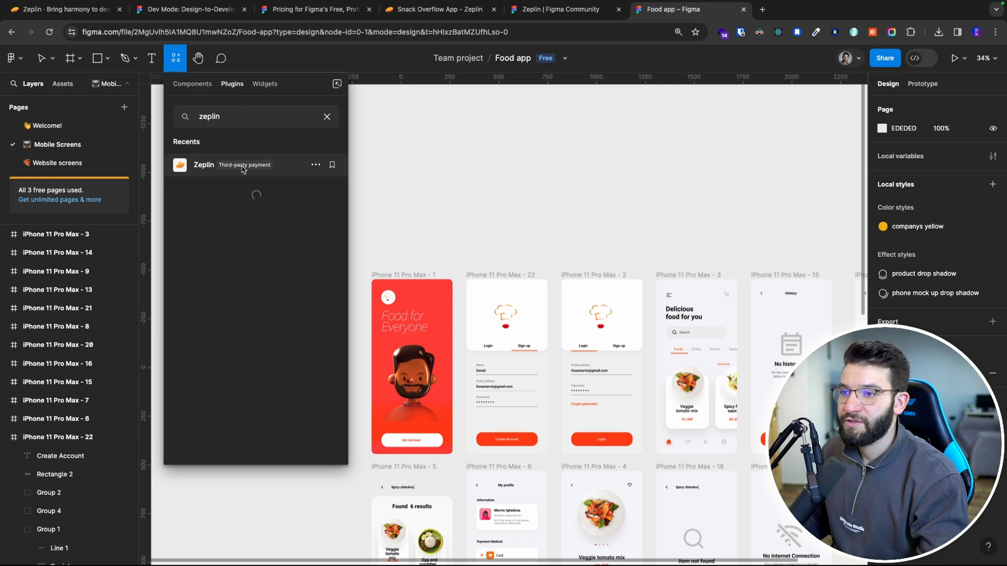
click(203, 165)
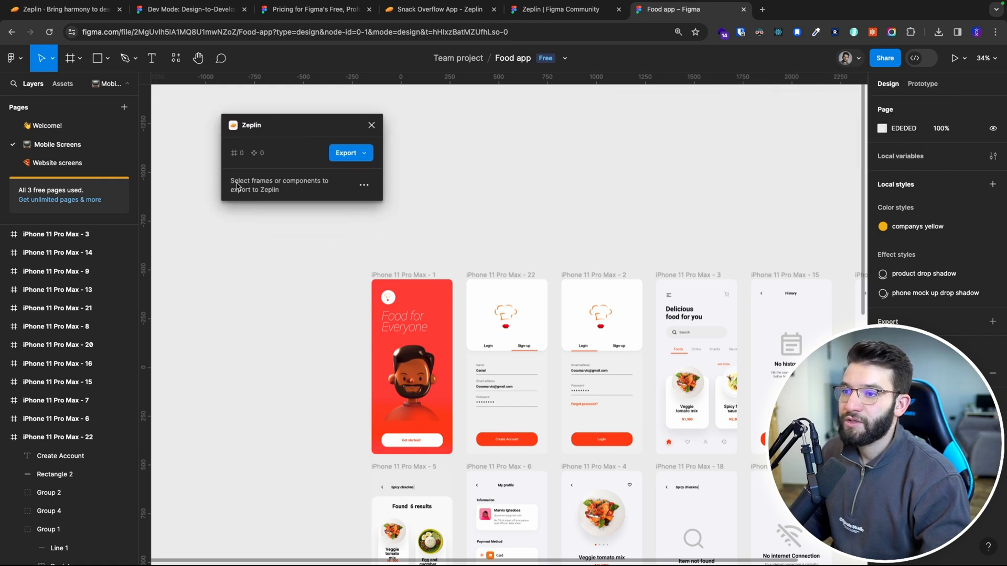
click(412, 365)
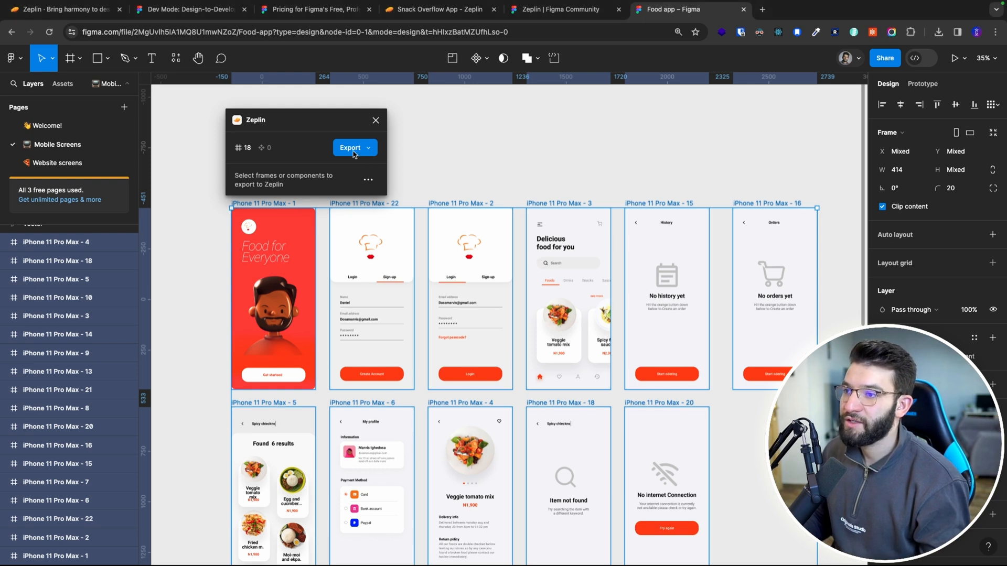
Export the selected screens to a new iOS project in Zeplin.
click(368, 148)
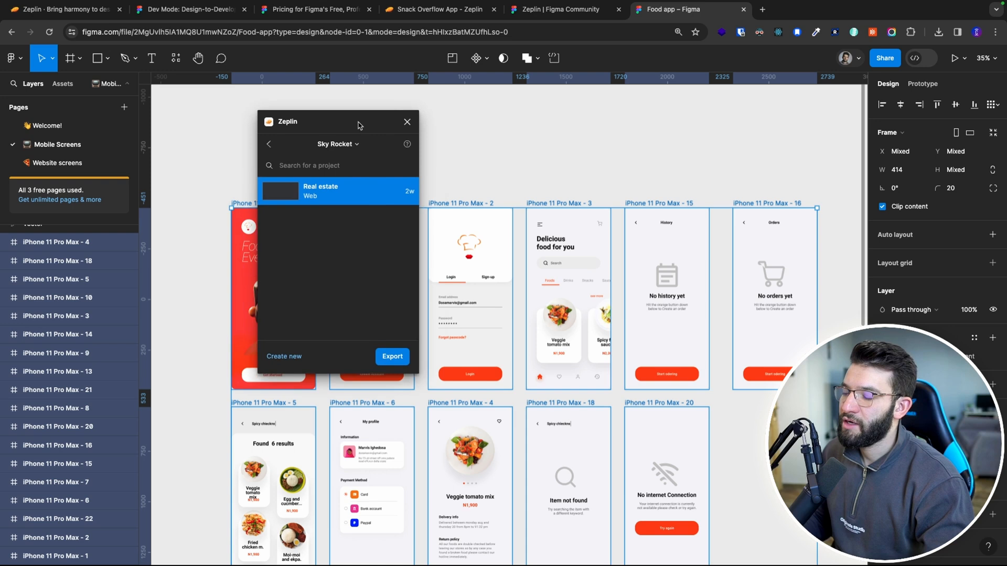
drag(357, 125, 430, 113)
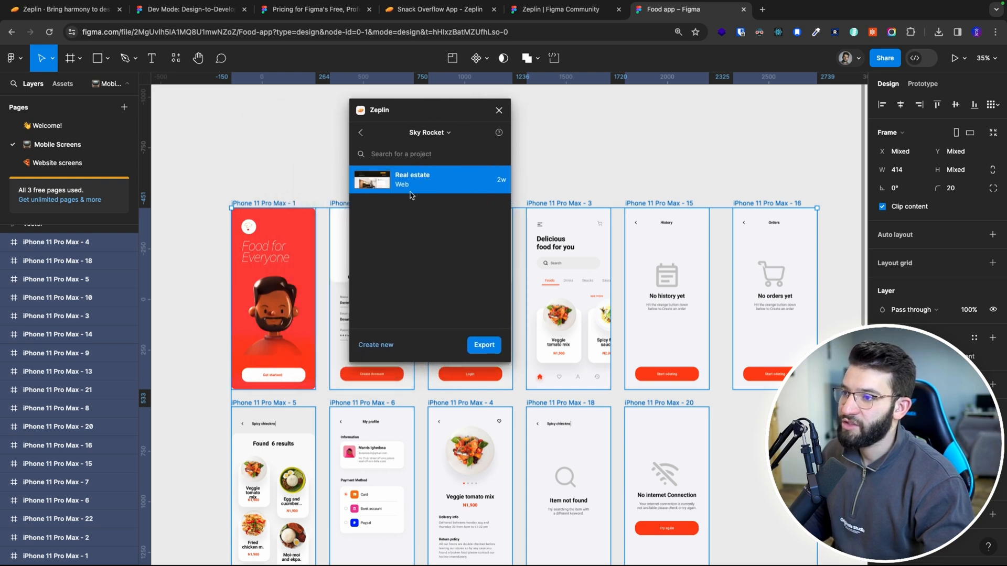
mouse_move(400, 181)
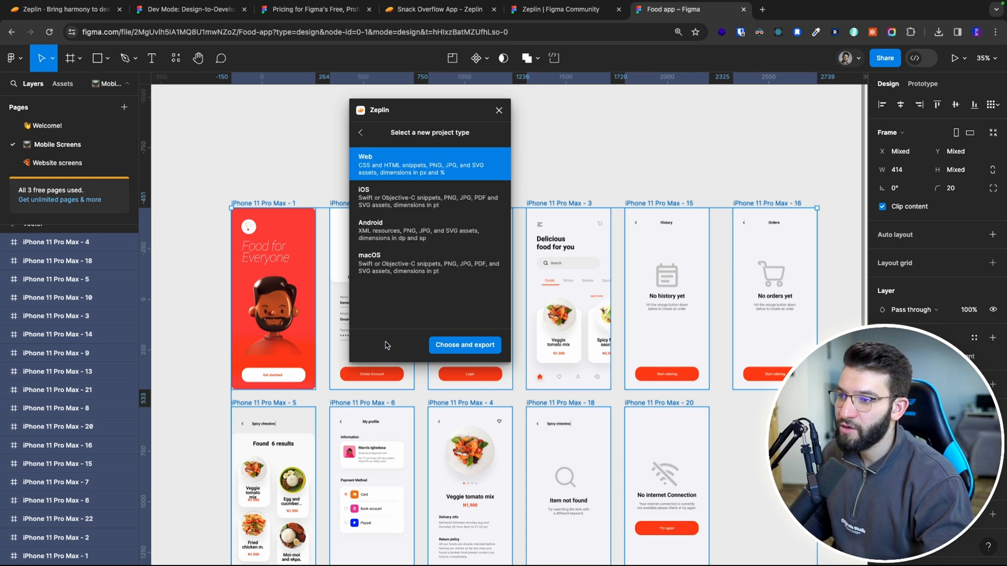
mouse_move(395, 200)
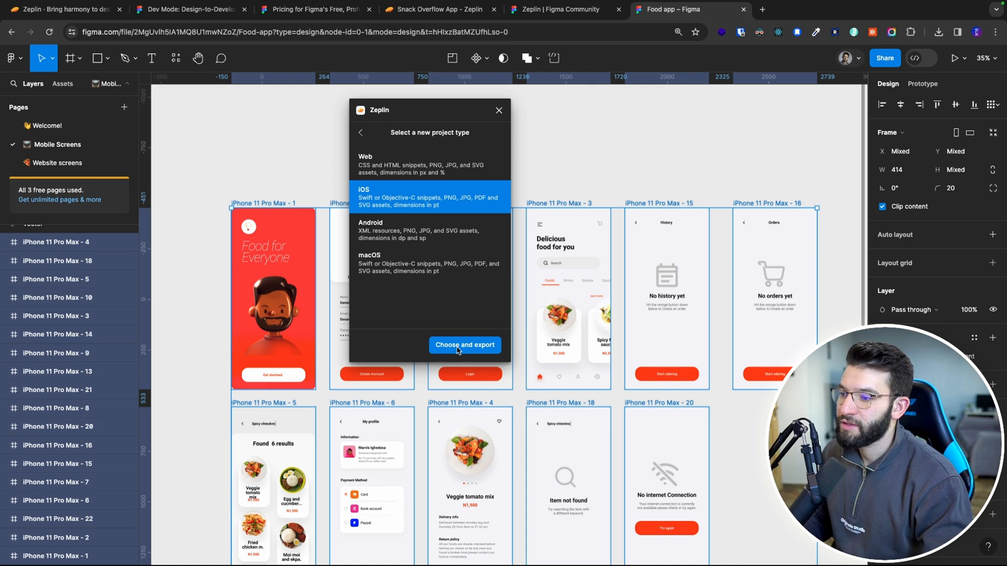
click(465, 345)
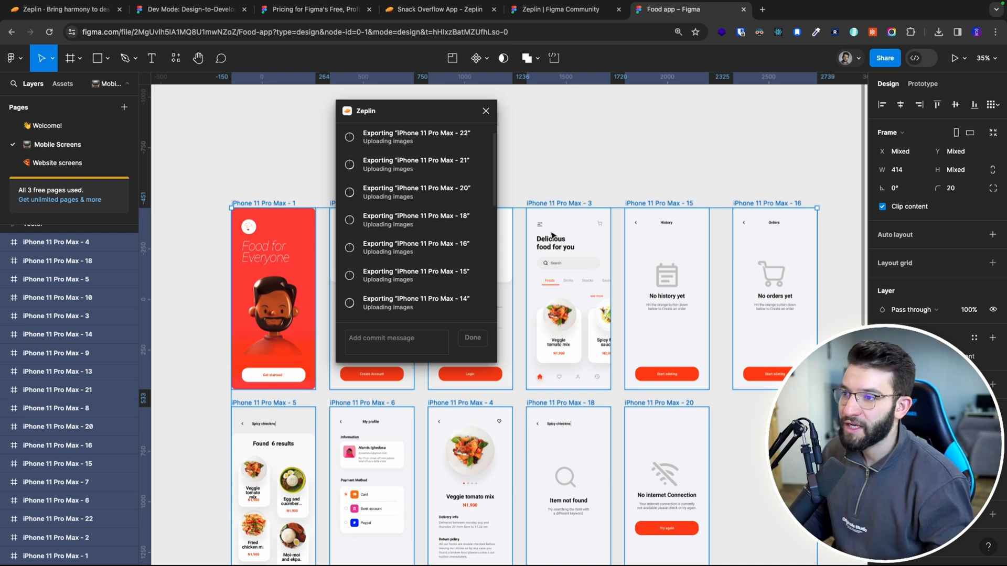
mouse_move(503, 286)
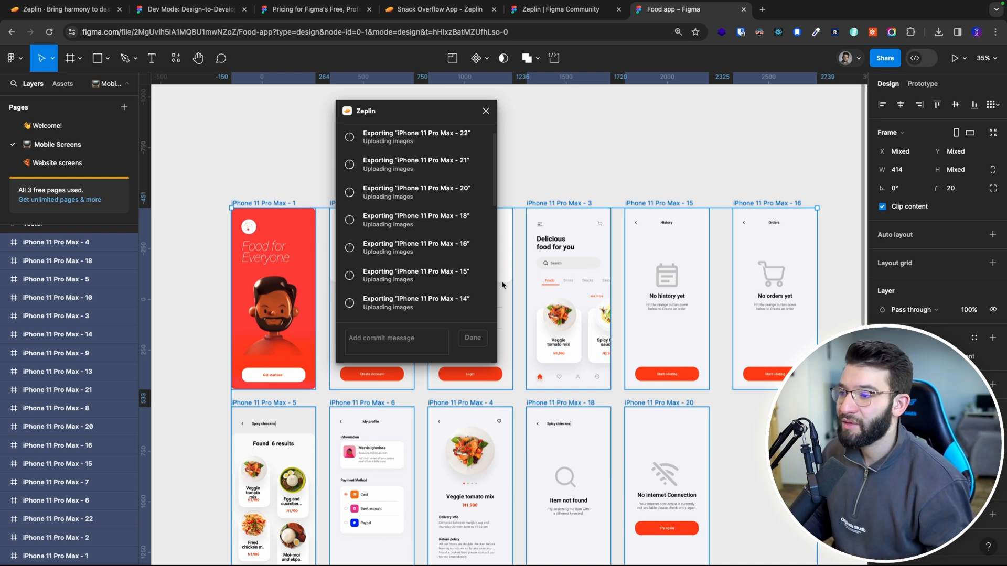
mouse_move(636, 277)
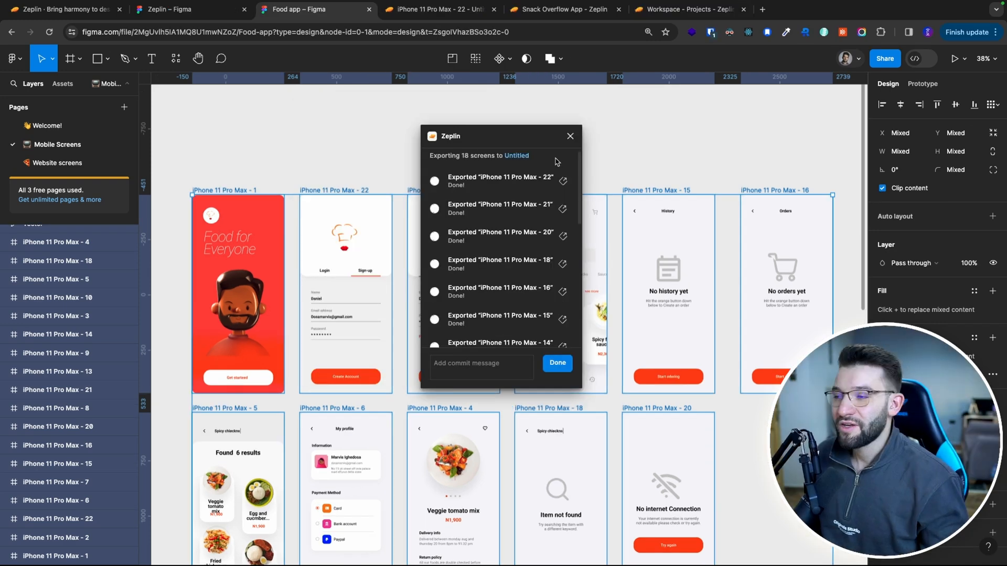
mouse_move(520, 226)
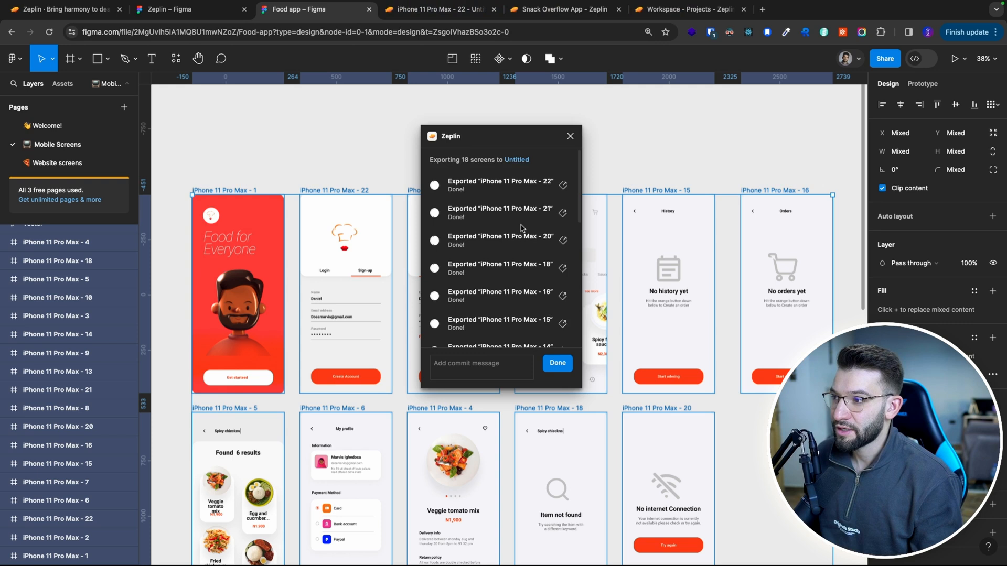
mouse_move(566, 311)
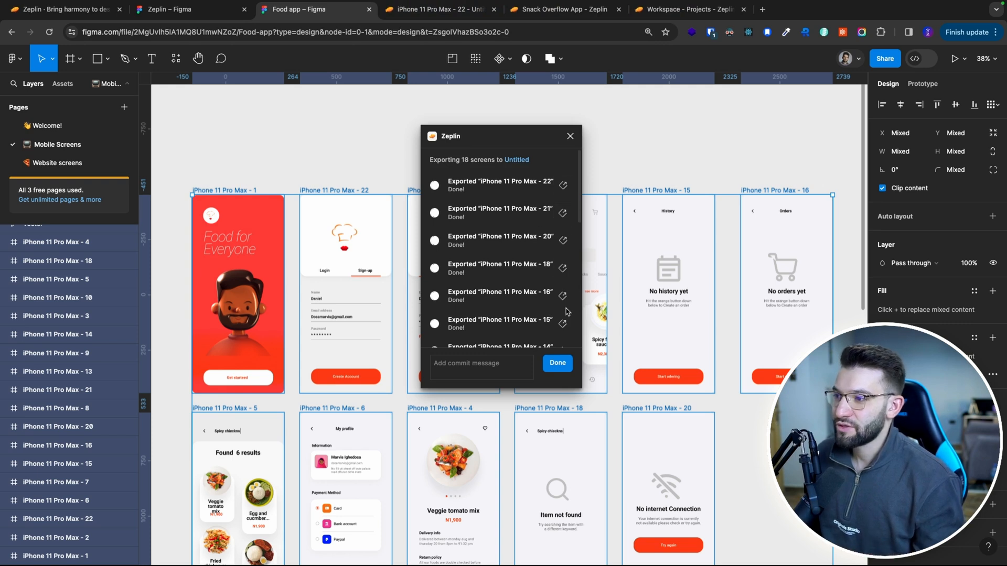
mouse_move(502, 189)
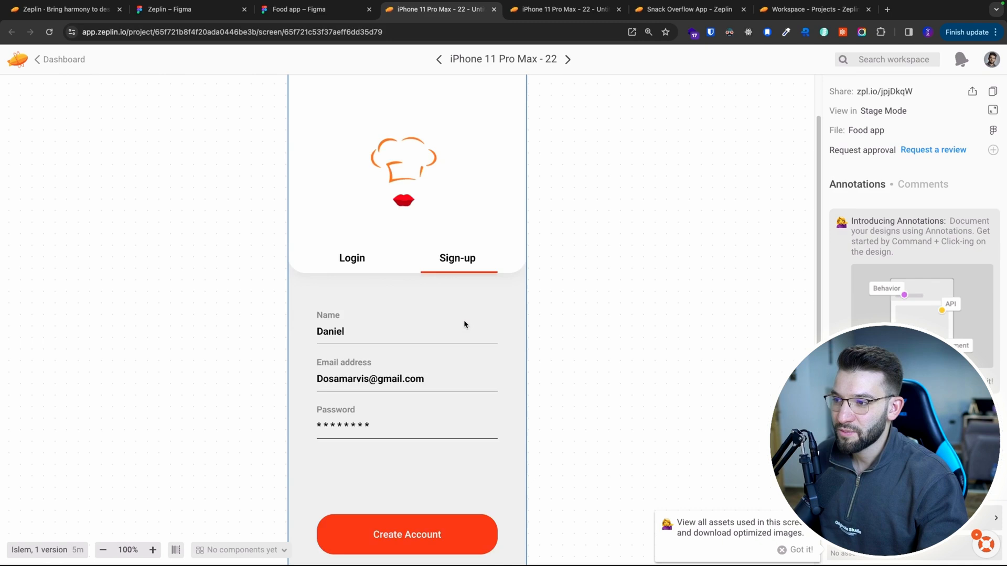
Scroll the export list to watch the screens finish uploading.
scroll(down, 3)
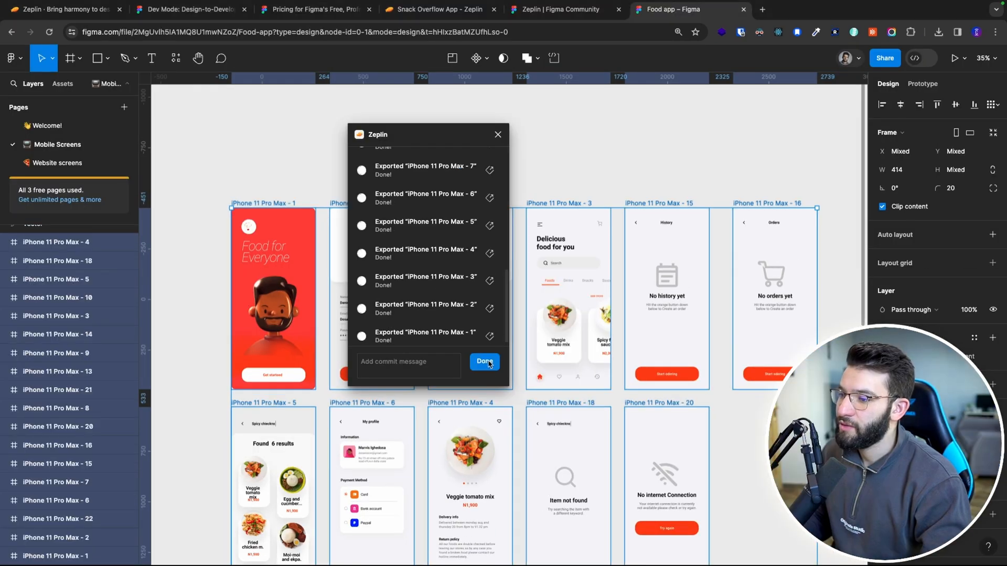
Finish the export and close the Zeplin export window.
click(484, 361)
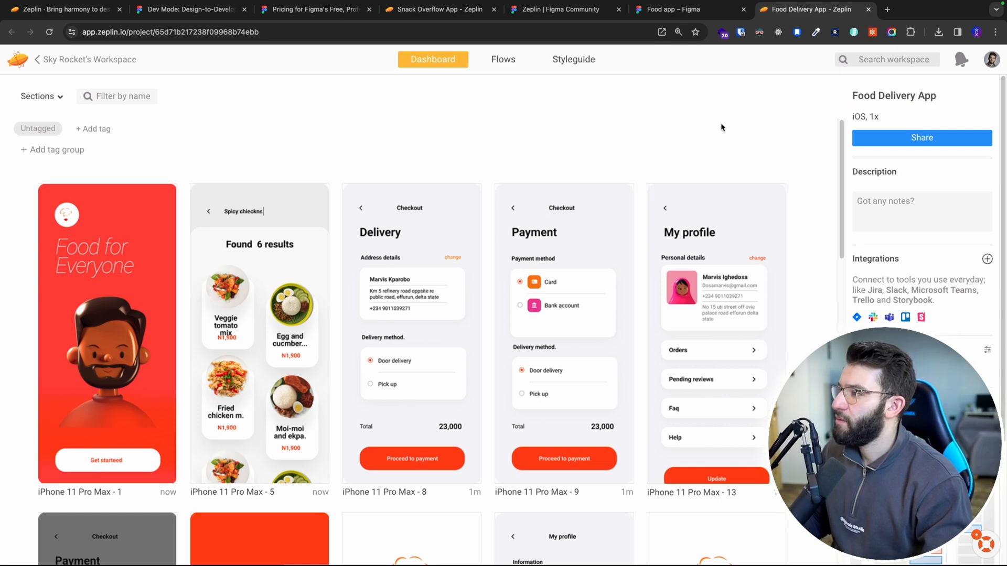
Open the iPhone 11 Pro Max - 22 sign-up screen from the Food Delivery App dashboard.
click(440, 296)
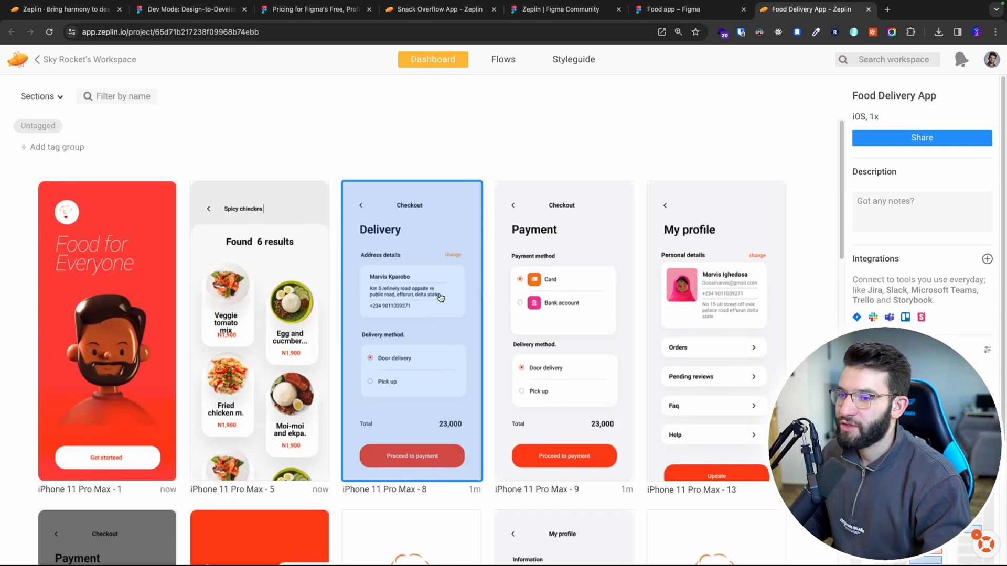
scroll(down, 3)
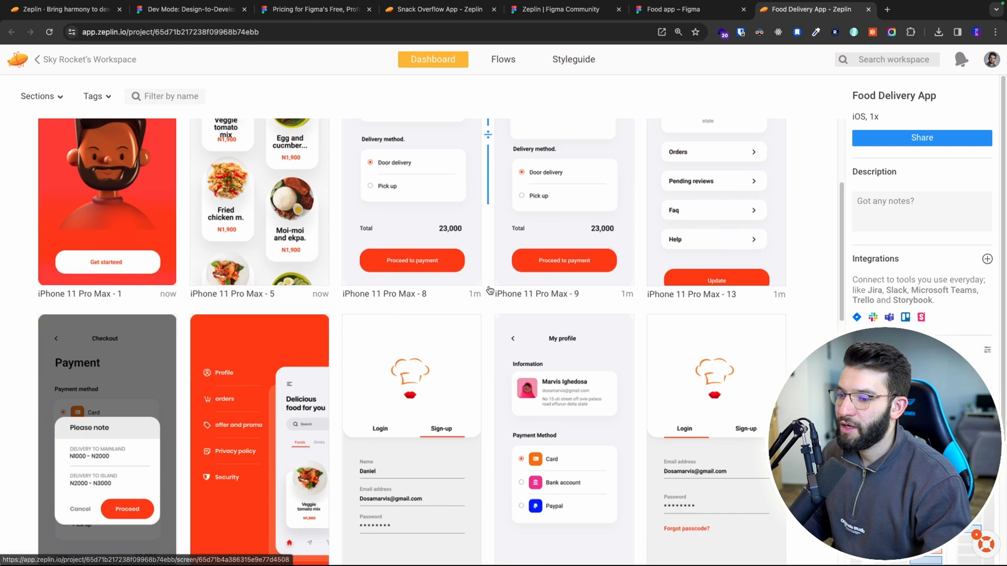
click(412, 386)
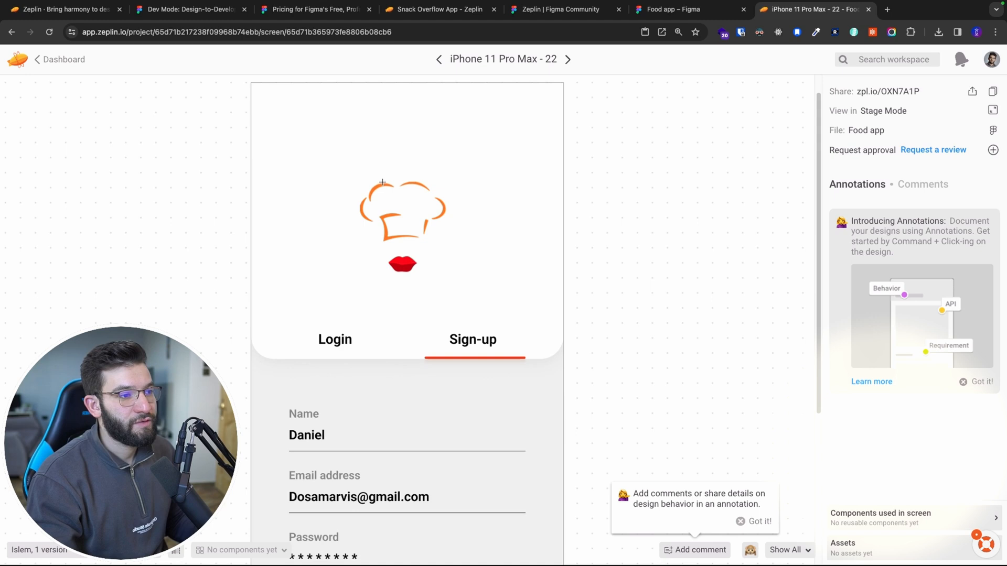
click(401, 217)
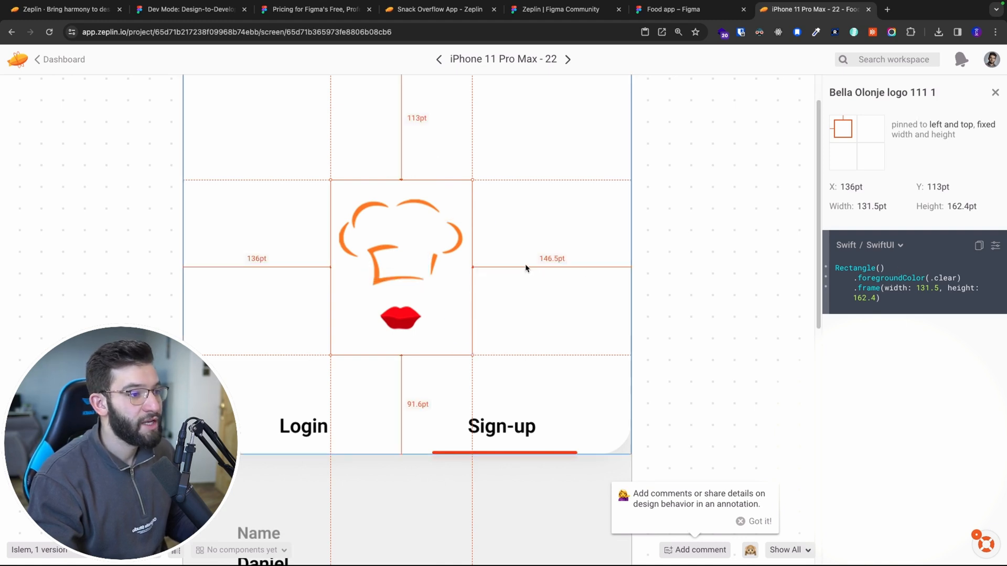
mouse_move(573, 261)
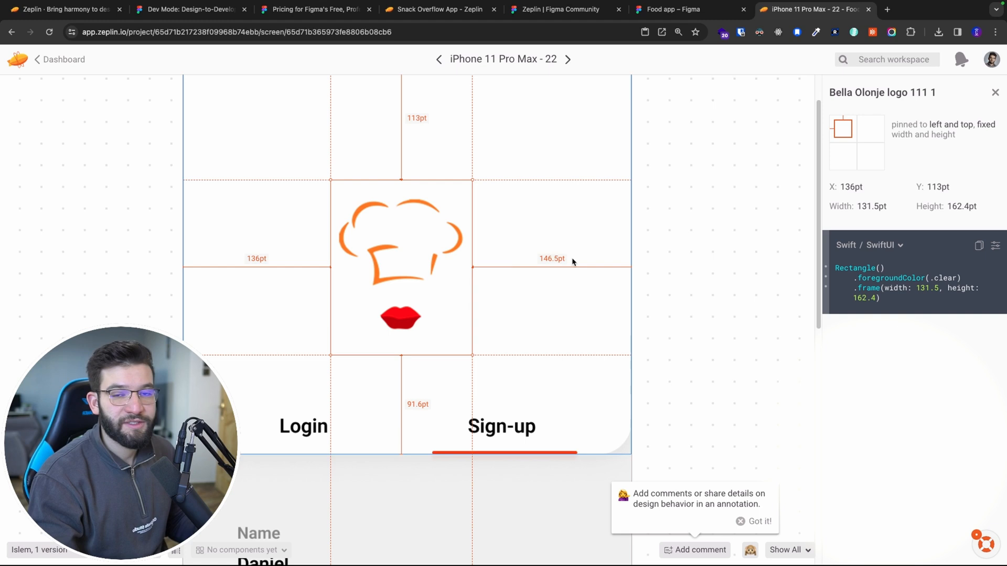
mouse_move(560, 268)
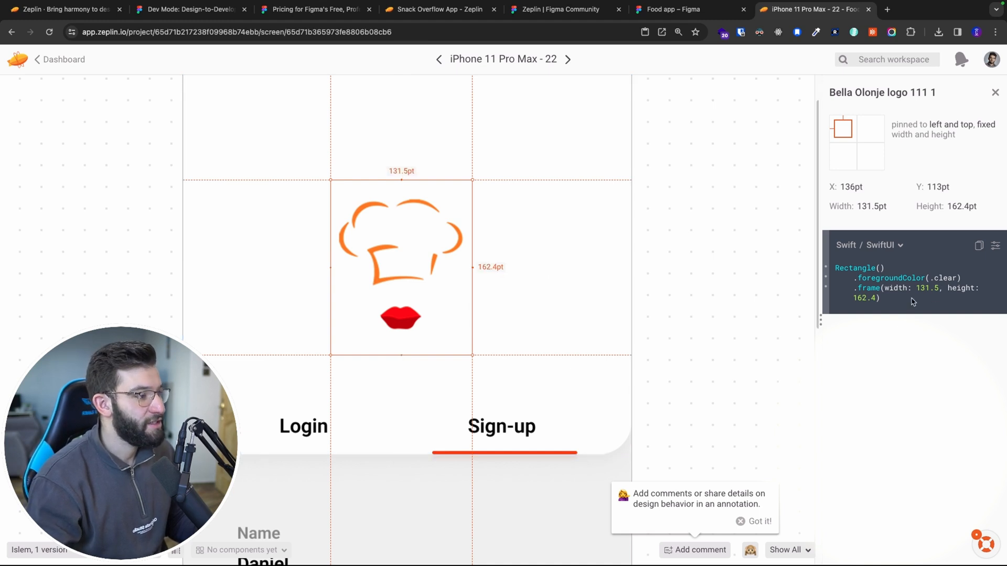
mouse_move(895, 304)
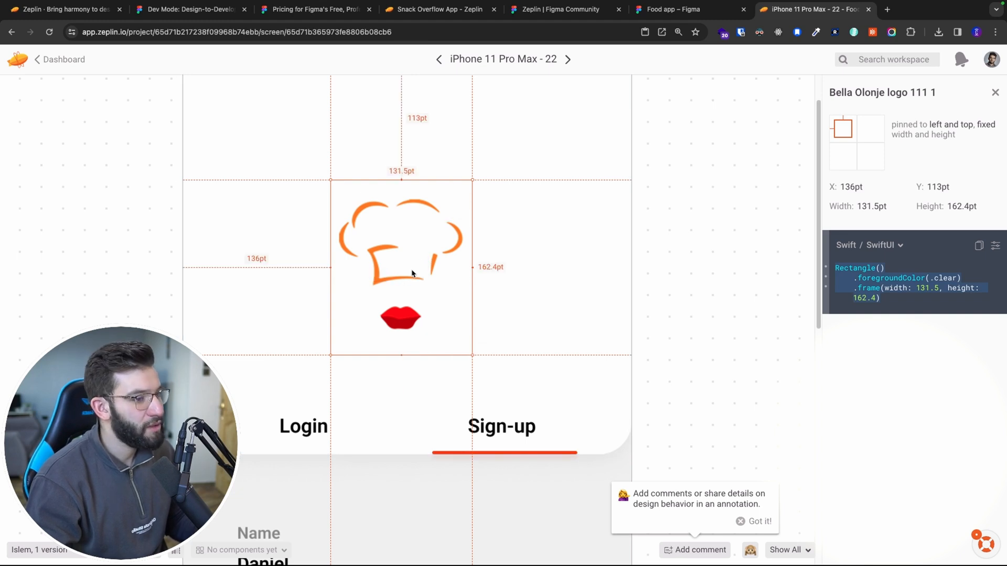
scroll(down, 3)
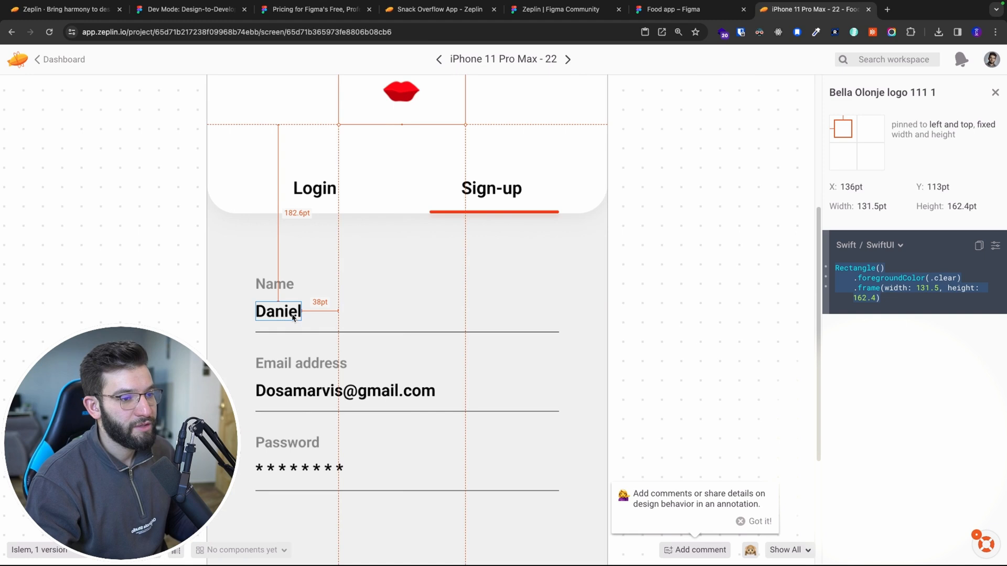
click(278, 311)
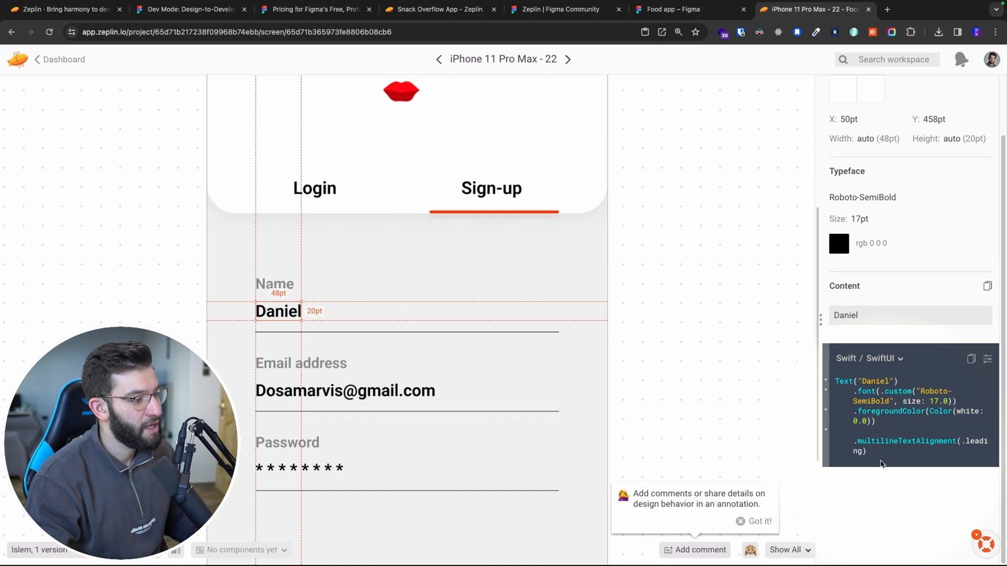
mouse_move(223, 321)
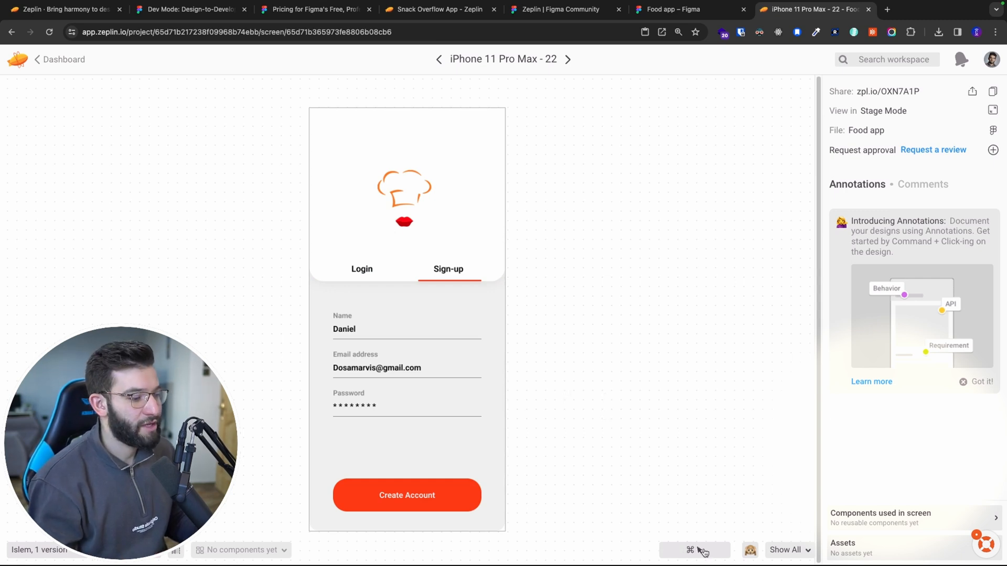
mouse_move(695, 550)
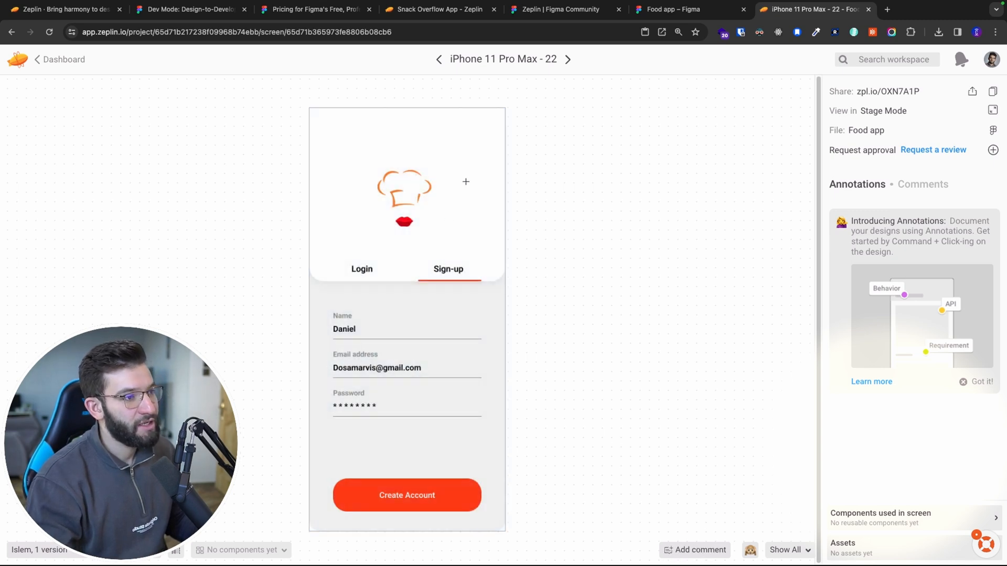
Post the comment 'Can we make this larger?' pinned beside the chef-hat logo.
click(466, 181)
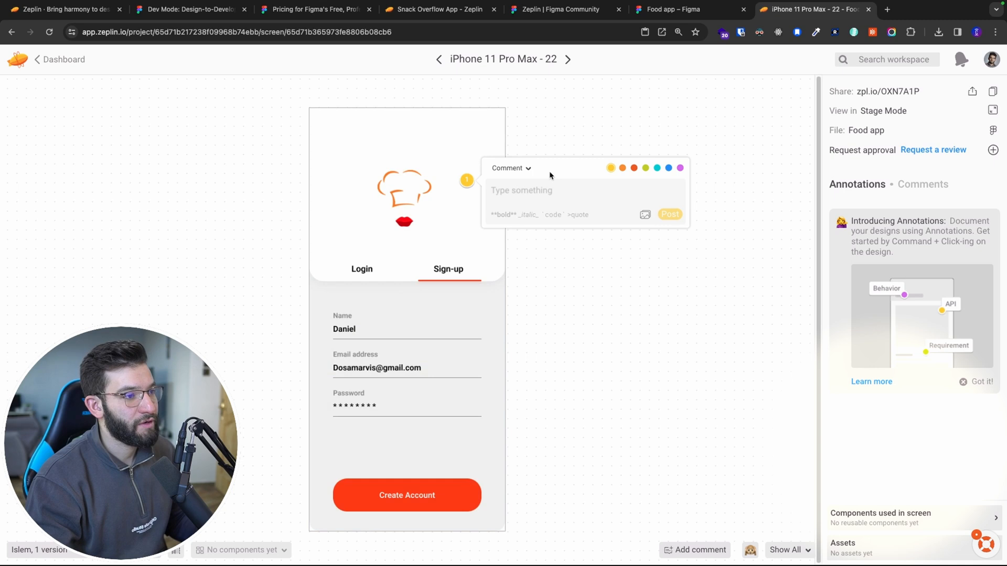
text(Is this)
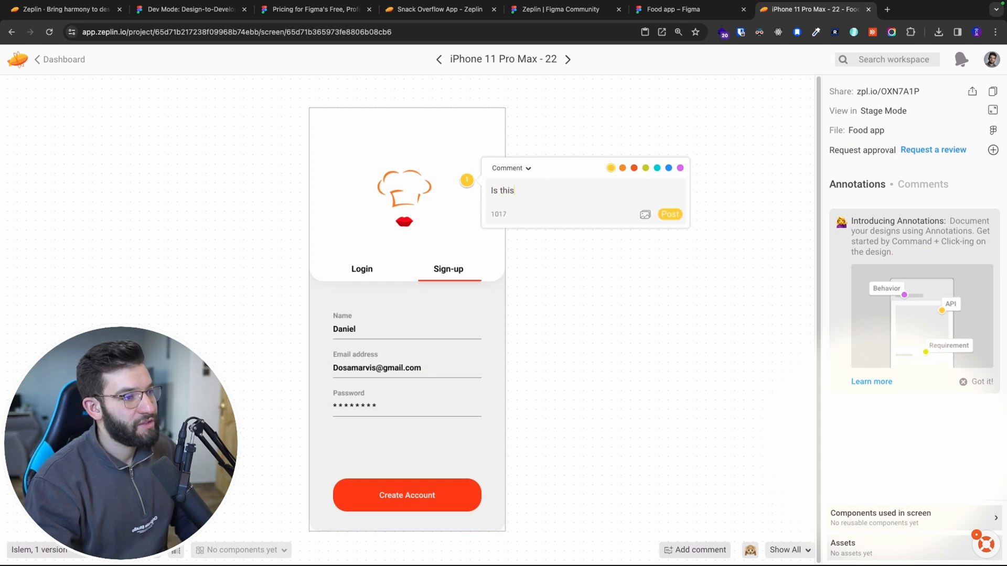
text(Can we make)
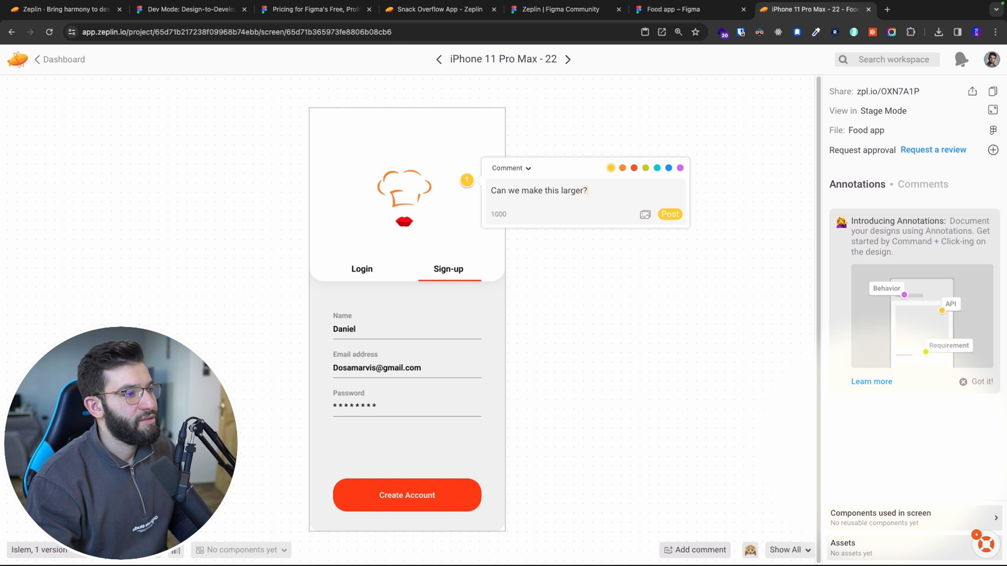
click(657, 168)
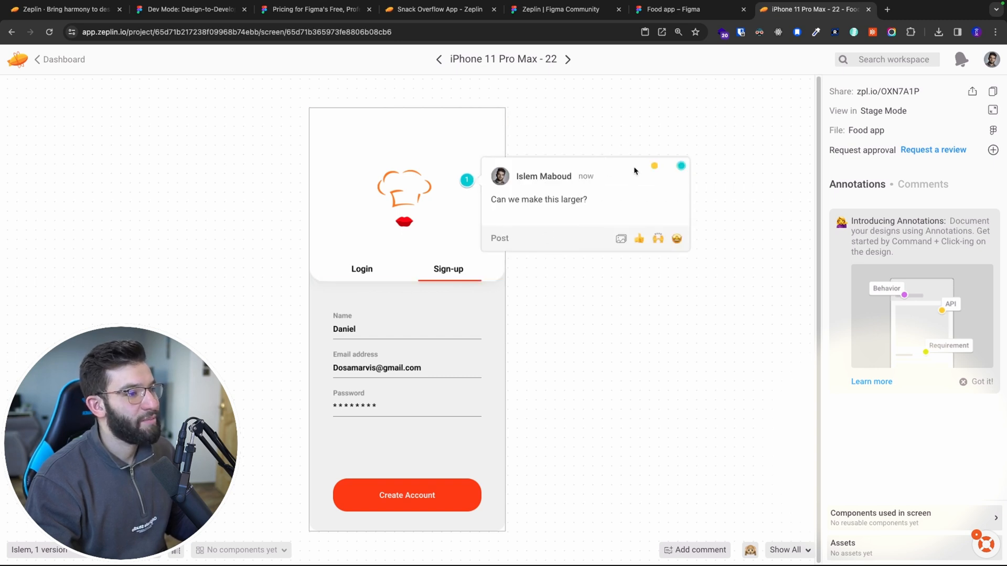
mouse_move(638, 239)
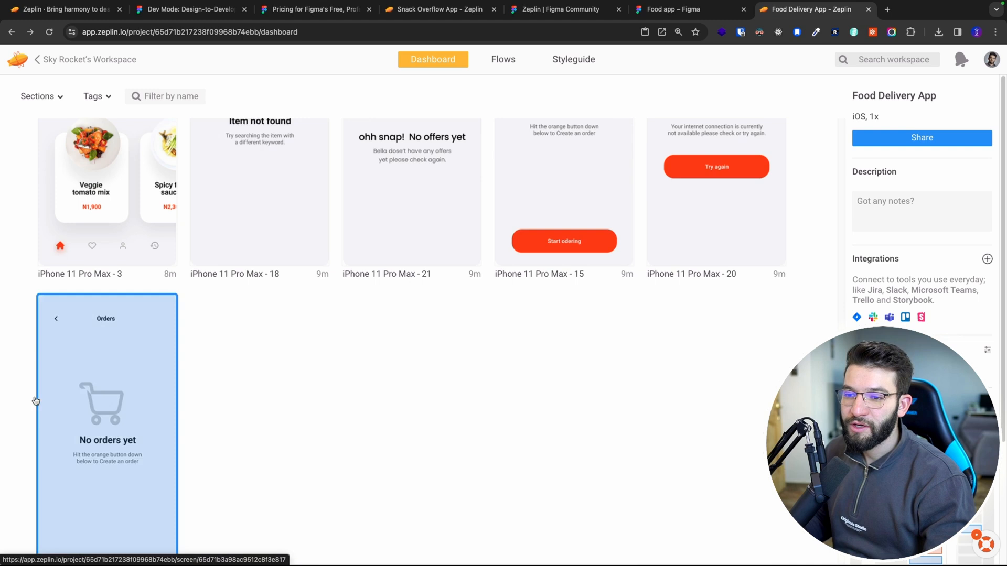
Arrange screens 1, 22, 2 and 3 together in the dashboard's Login/Signup section.
scroll(down, 3)
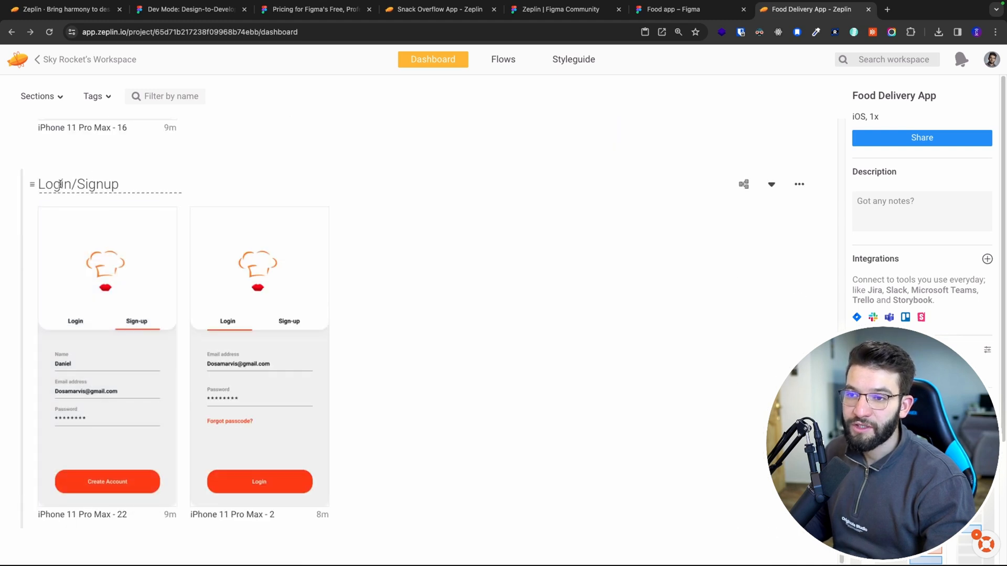
click(237, 402)
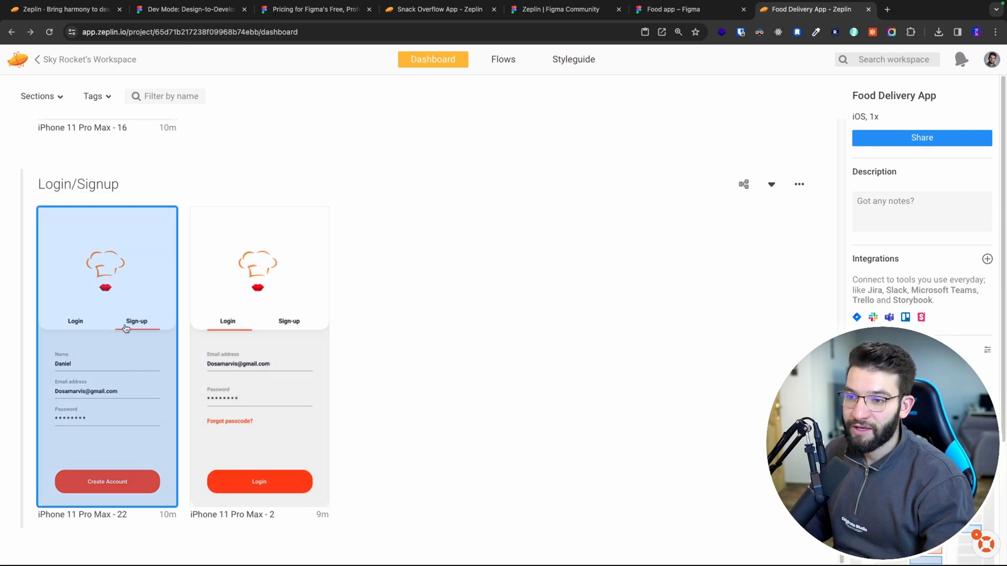
scroll(down, 3)
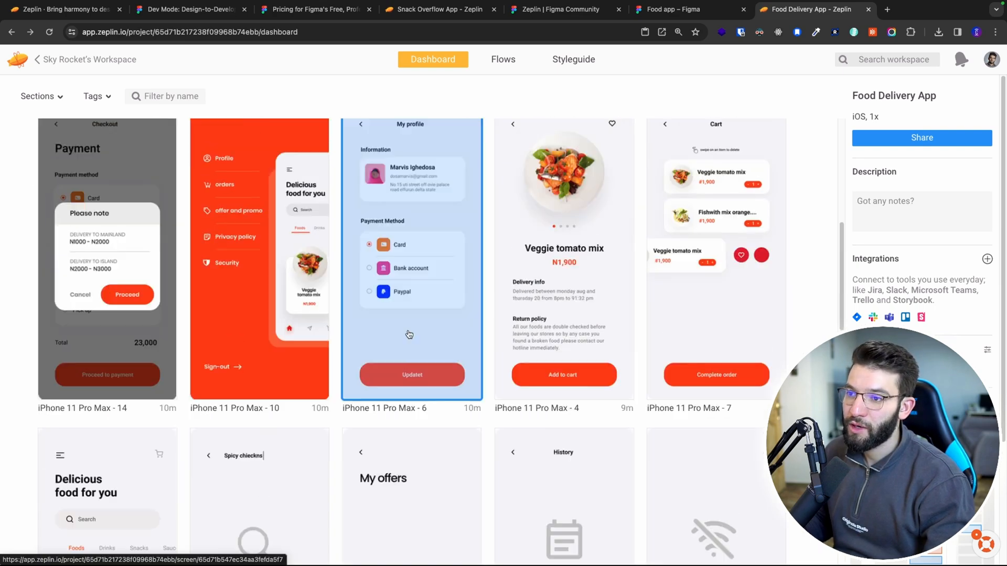
scroll(down, 3)
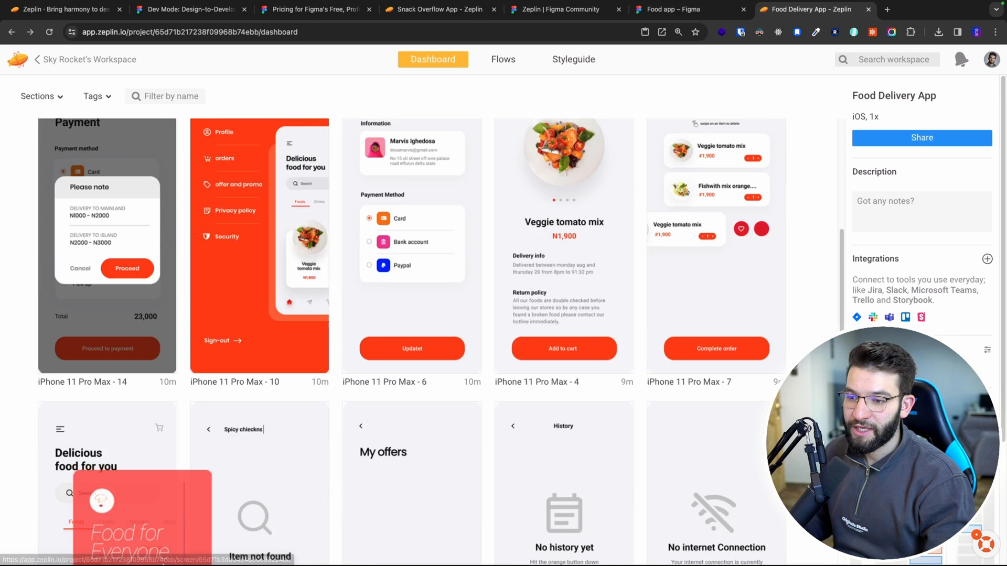
scroll(down, 3)
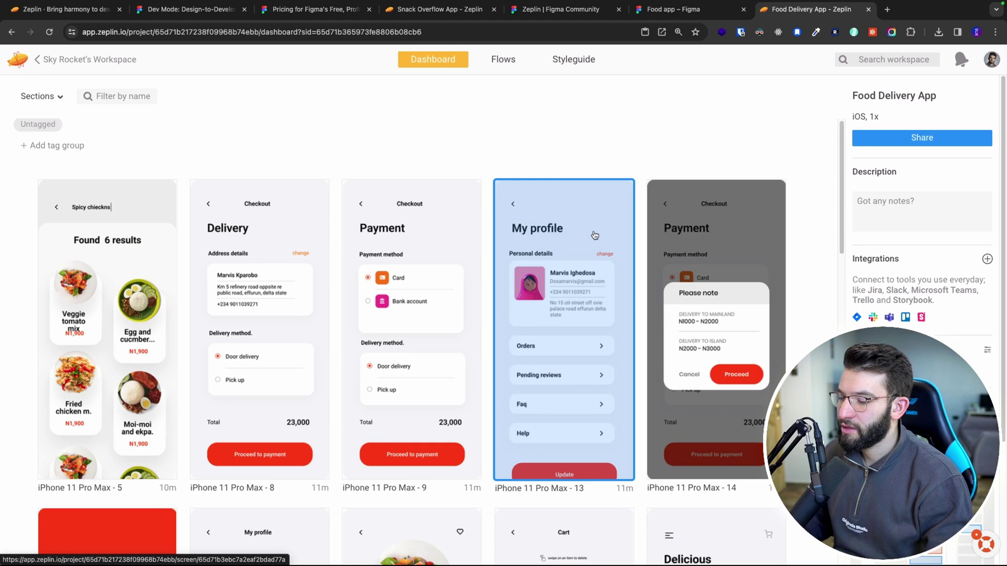
scroll(down, 3)
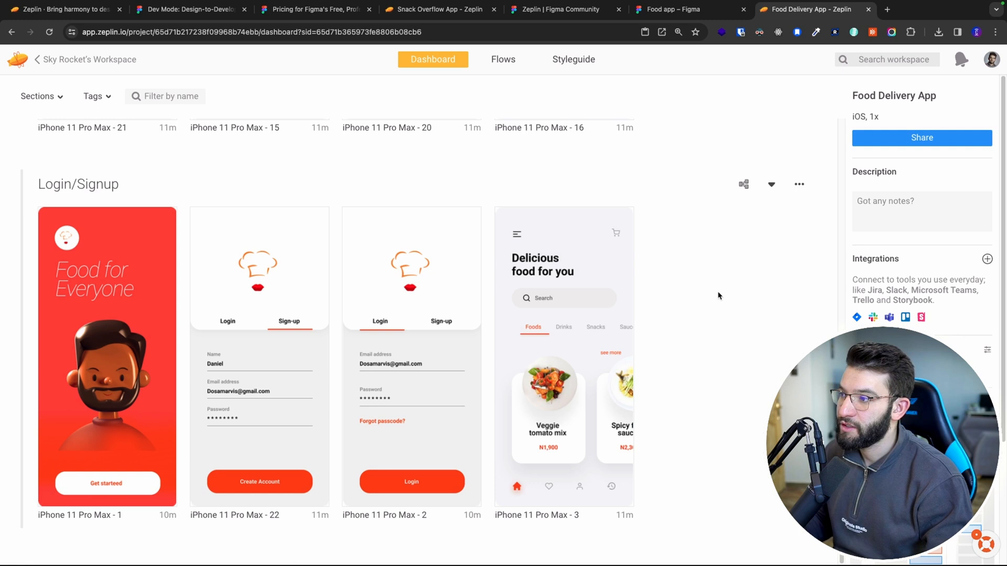
mouse_move(744, 183)
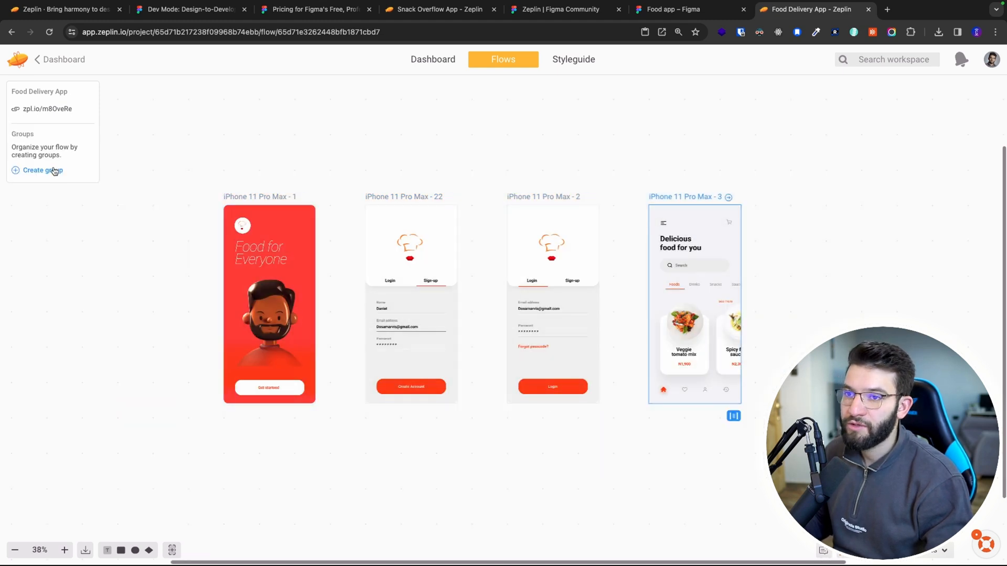
Create a group named 'Login/Signup' around the four flow screens.
click(42, 170)
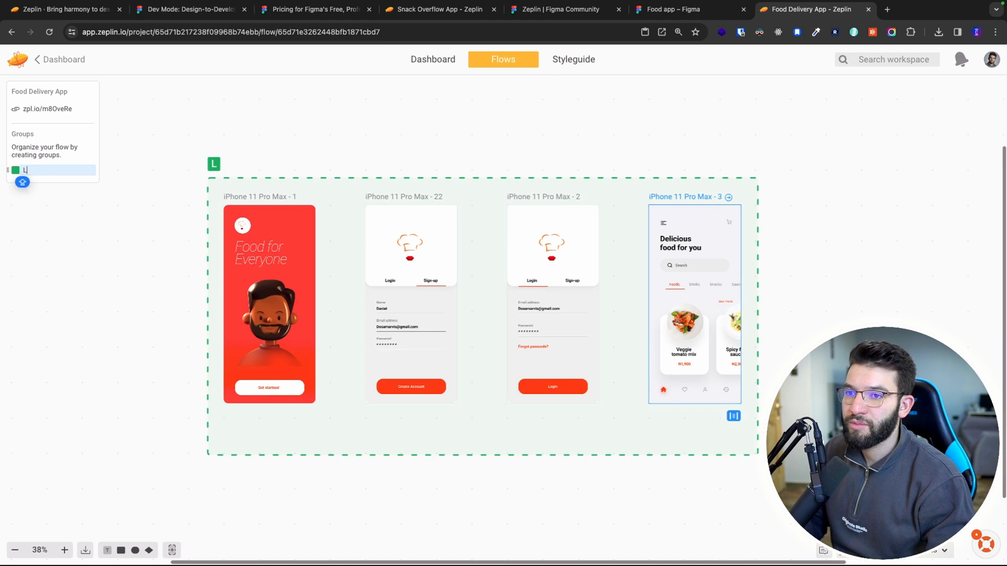
text(Login/Signup)
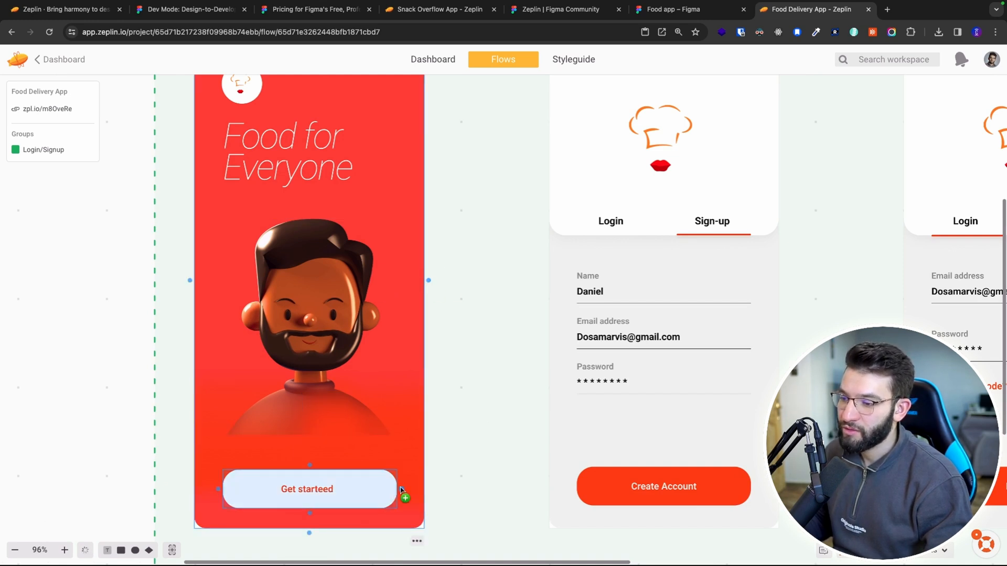
Link Get started to the sign-up screen and its Login tab to the login screen.
drag(402, 490, 538, 282)
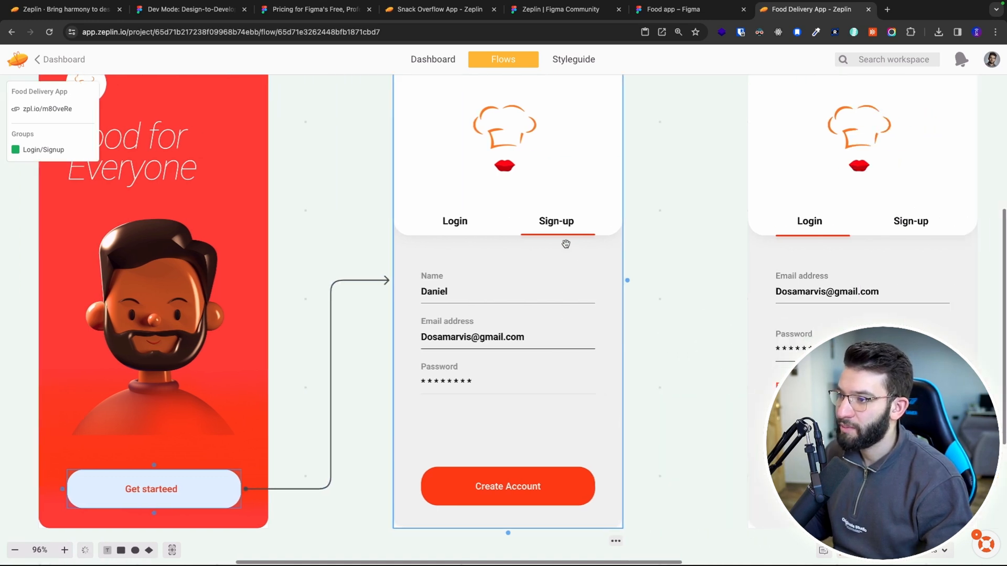
click(497, 379)
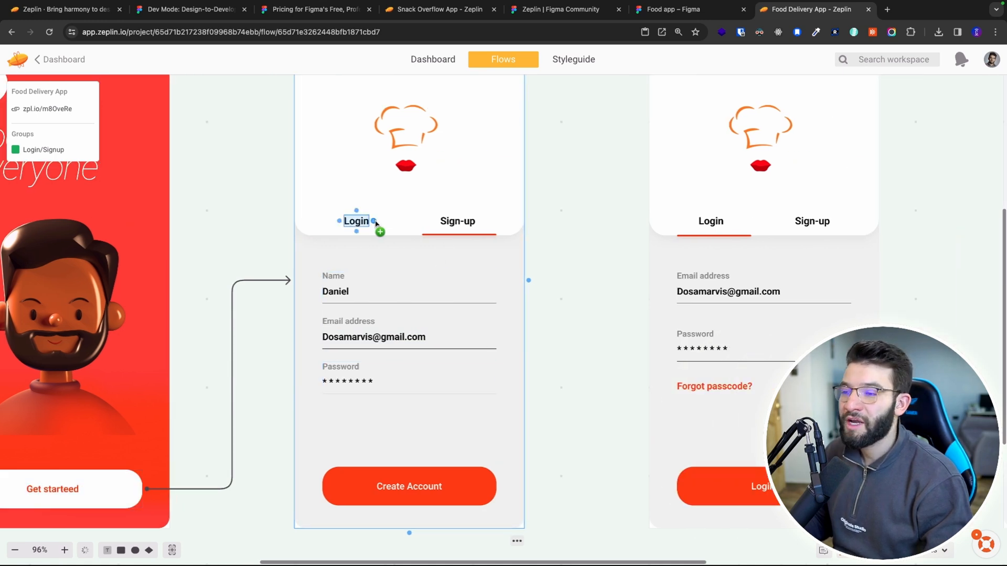
drag(375, 221, 677, 262)
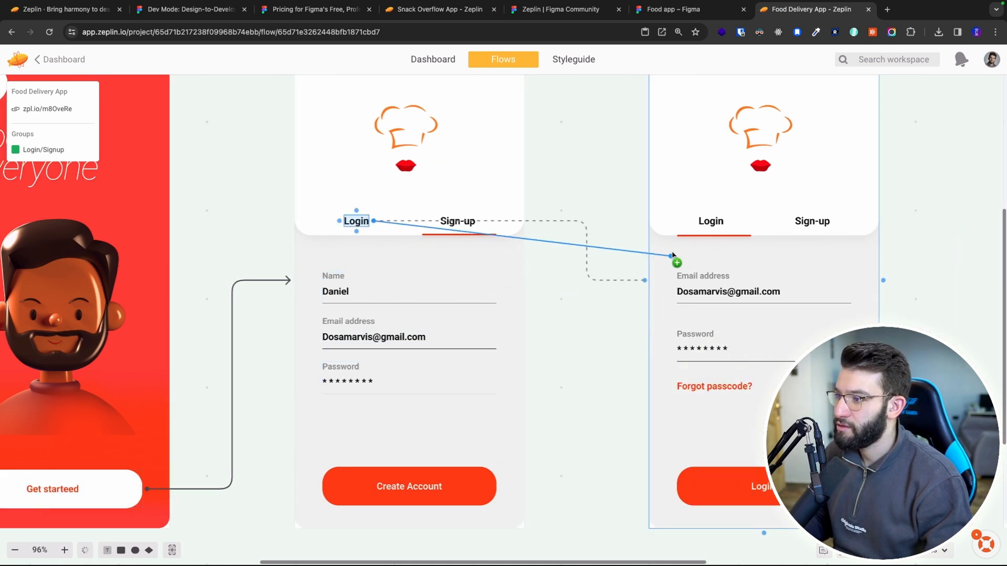
drag(674, 262, 644, 281)
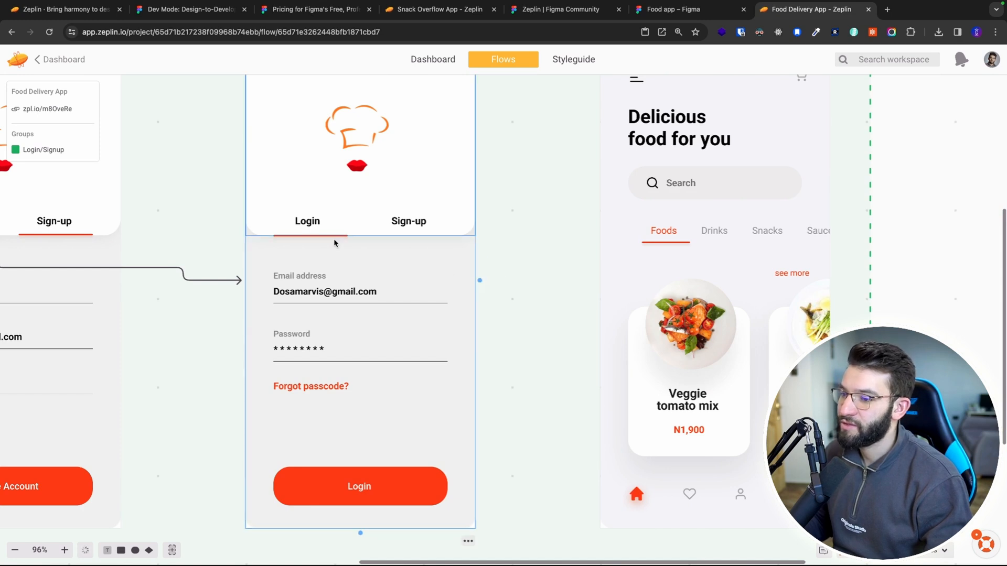
Link the Login button and the Create Account button each to the home screen.
click(359, 487)
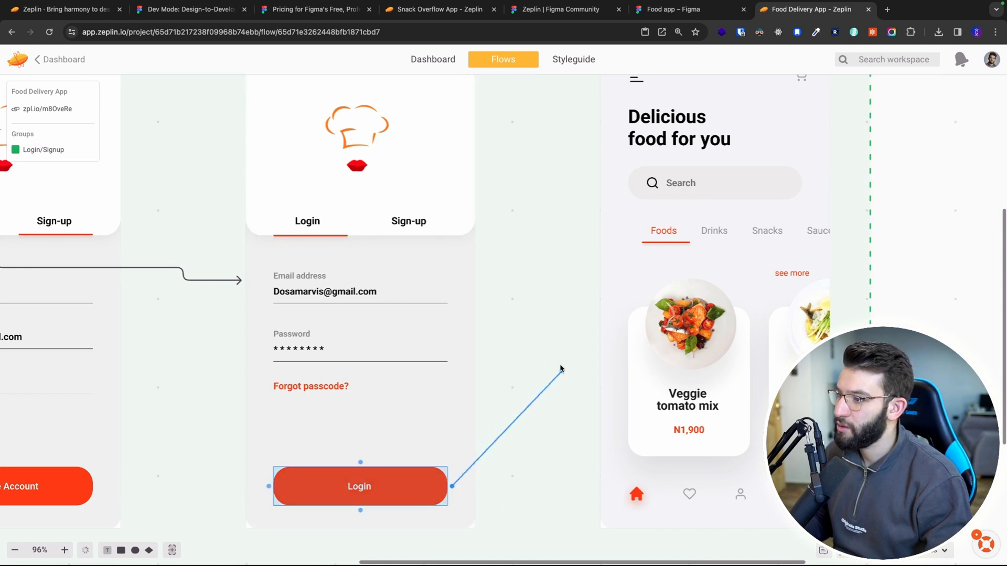
drag(451, 486, 593, 282)
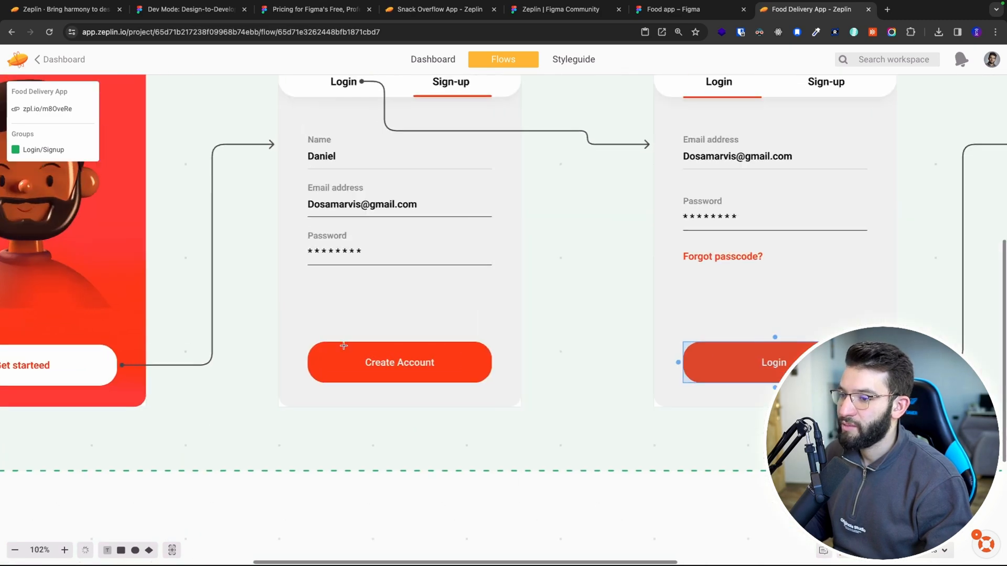
click(400, 362)
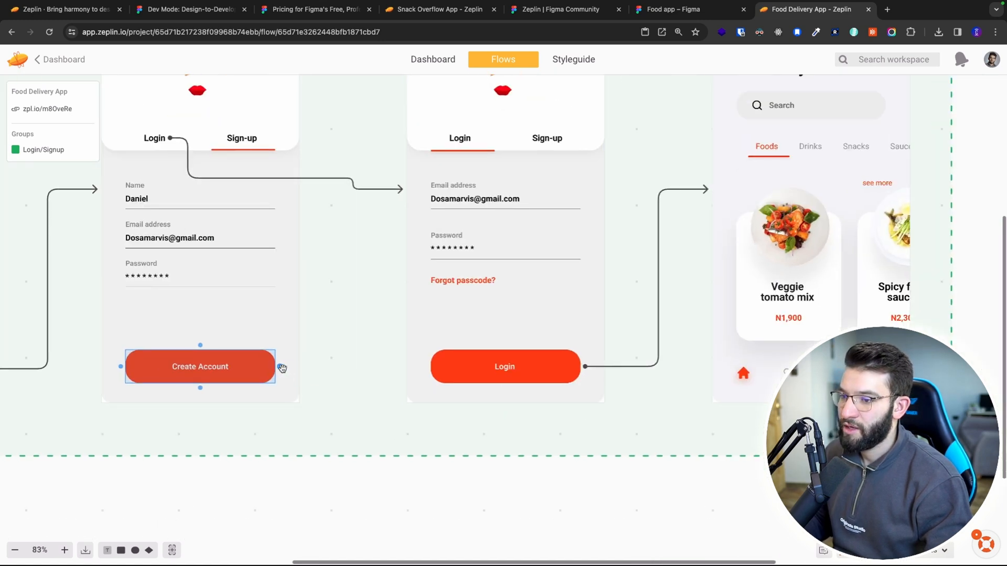
drag(278, 367, 721, 215)
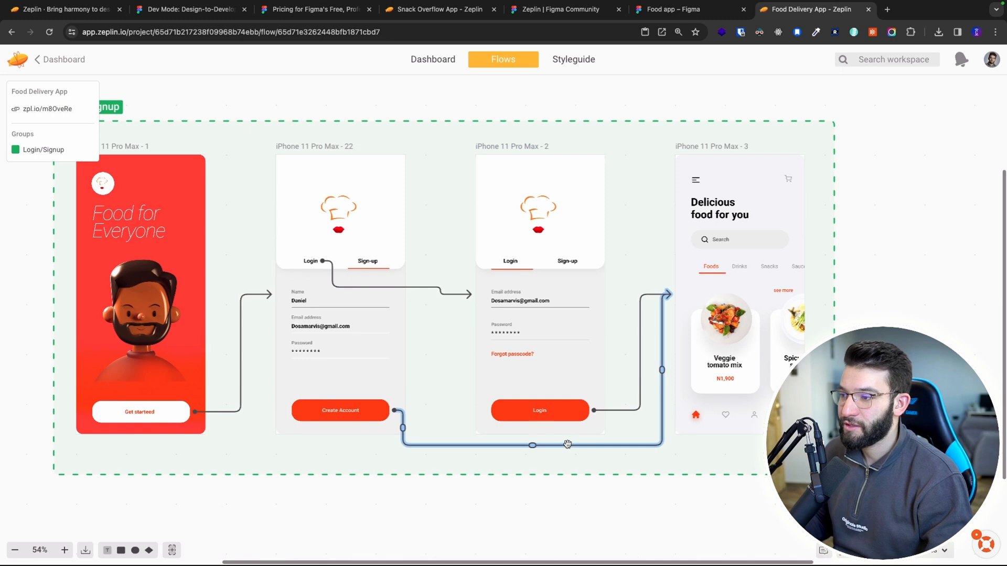
Review the sign-up, home and login screens, then move to the Snack Overflow App project.
click(340, 300)
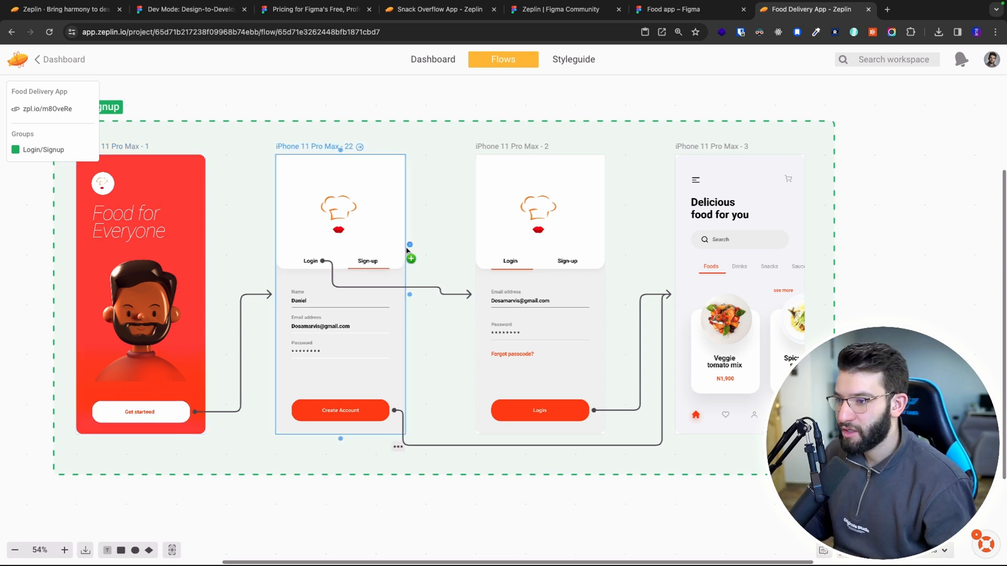
click(536, 269)
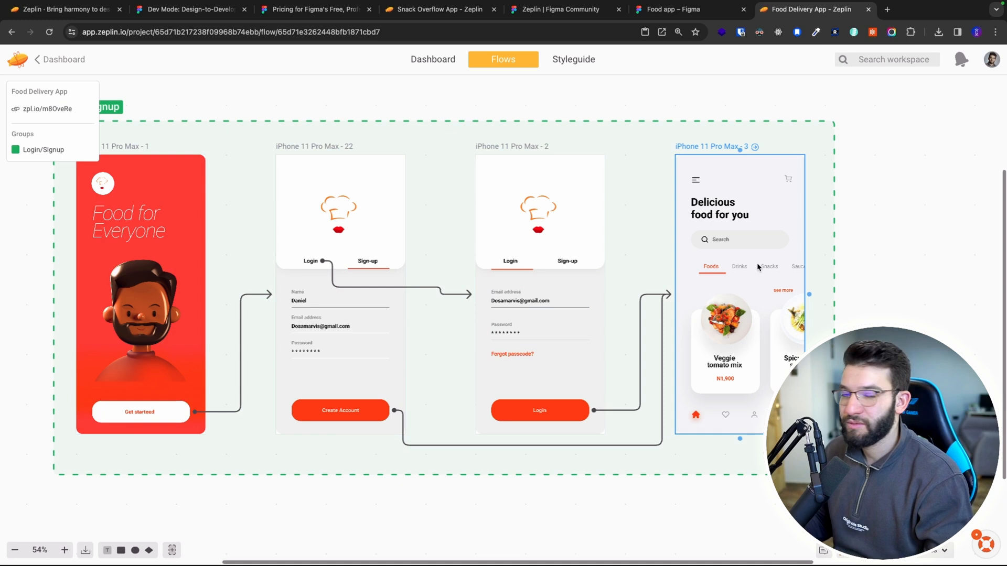
click(540, 282)
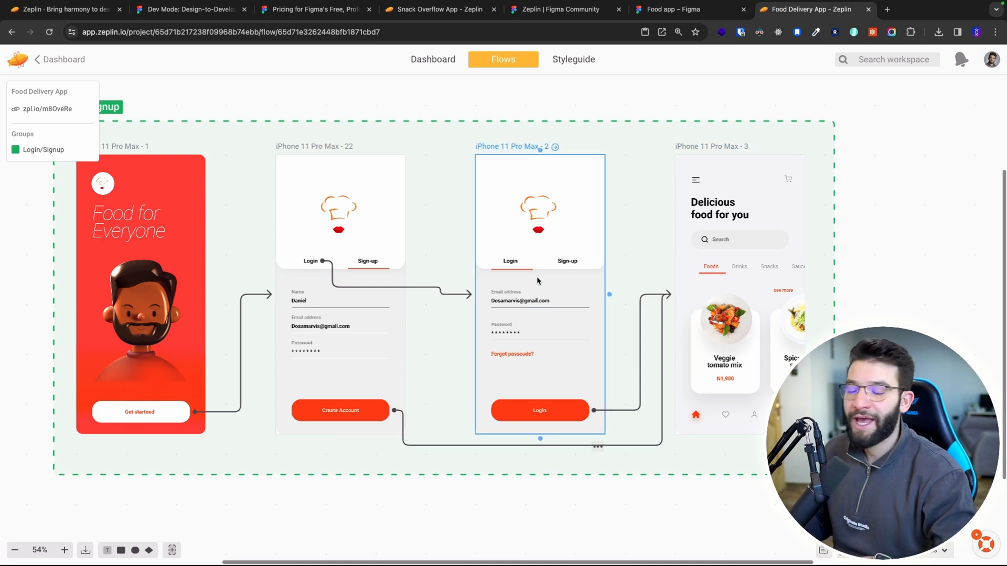
click(441, 9)
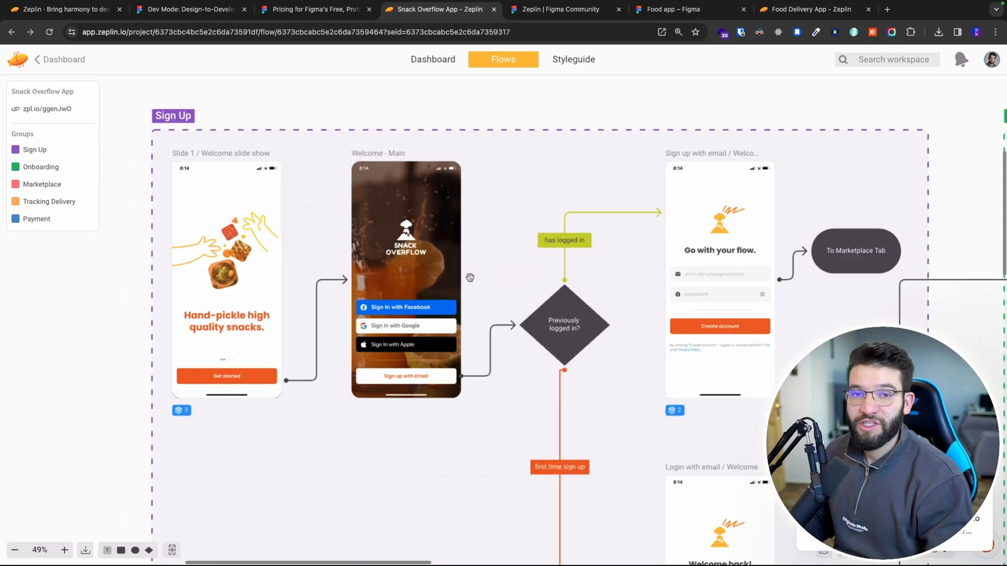
Inspect the welcome-slide arrow and 'Previously logged in?' decision, scrolling down to the Onboarding group.
click(406, 259)
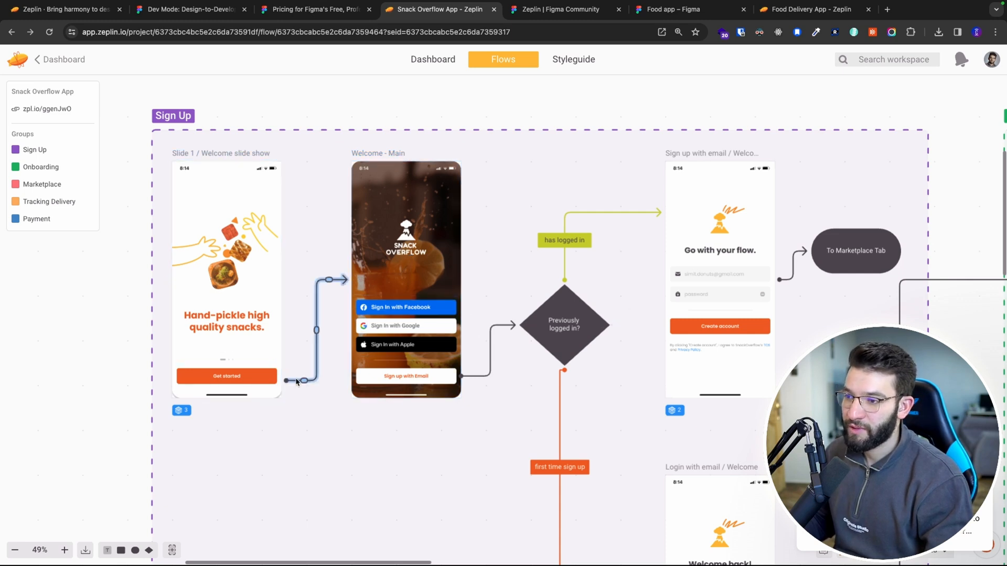
click(405, 258)
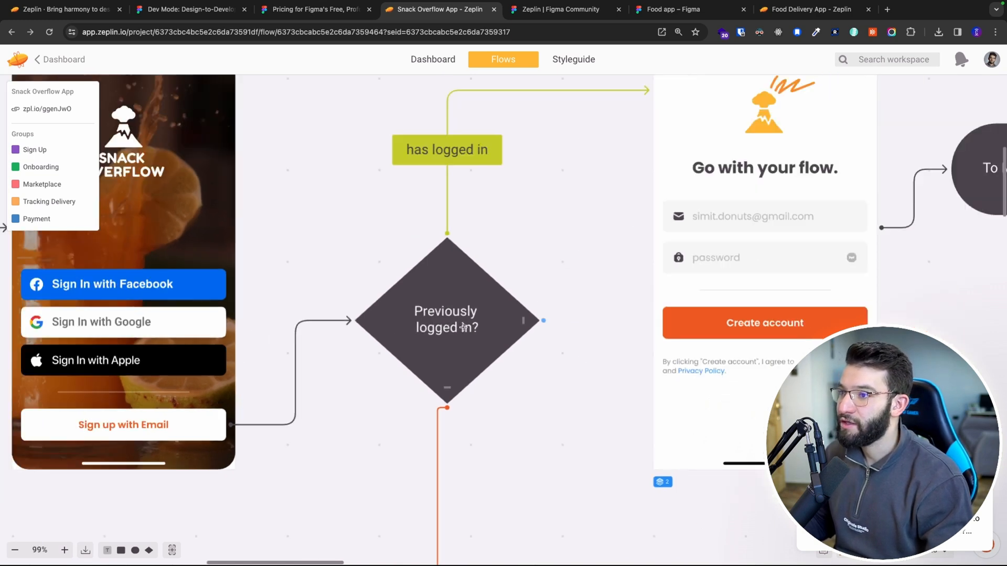
scroll(down, 3)
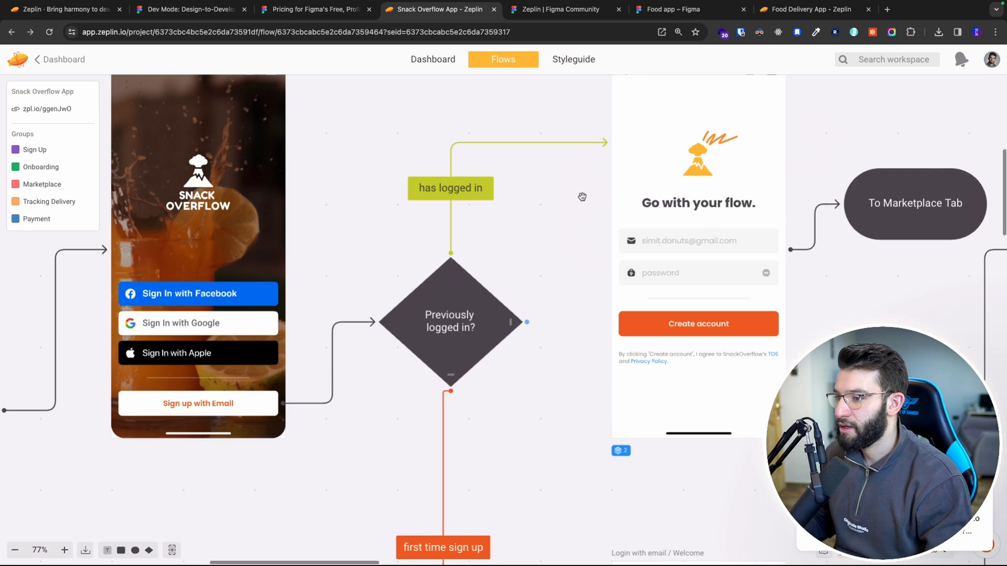
scroll(down, 3)
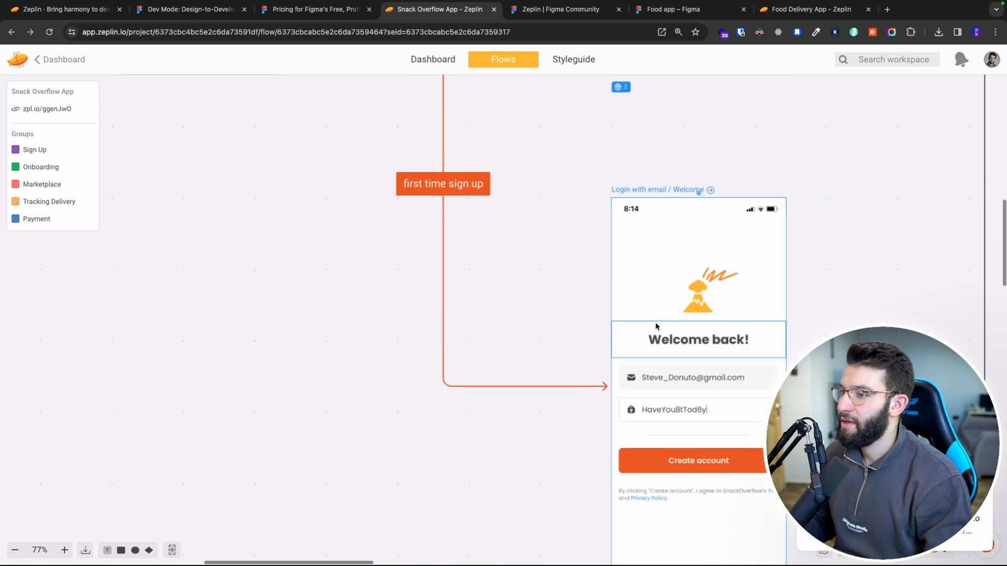
scroll(down, 3)
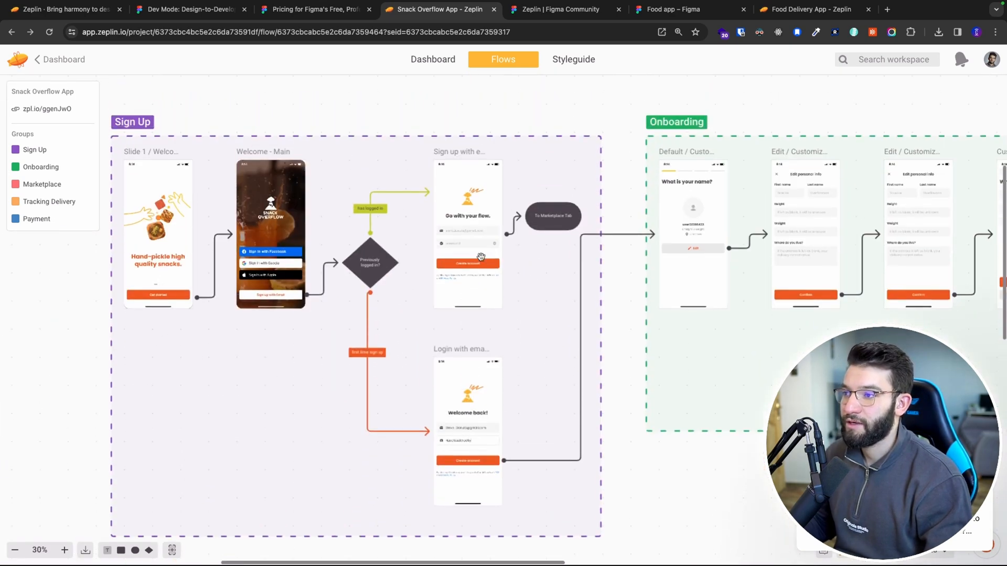
scroll(down, 3)
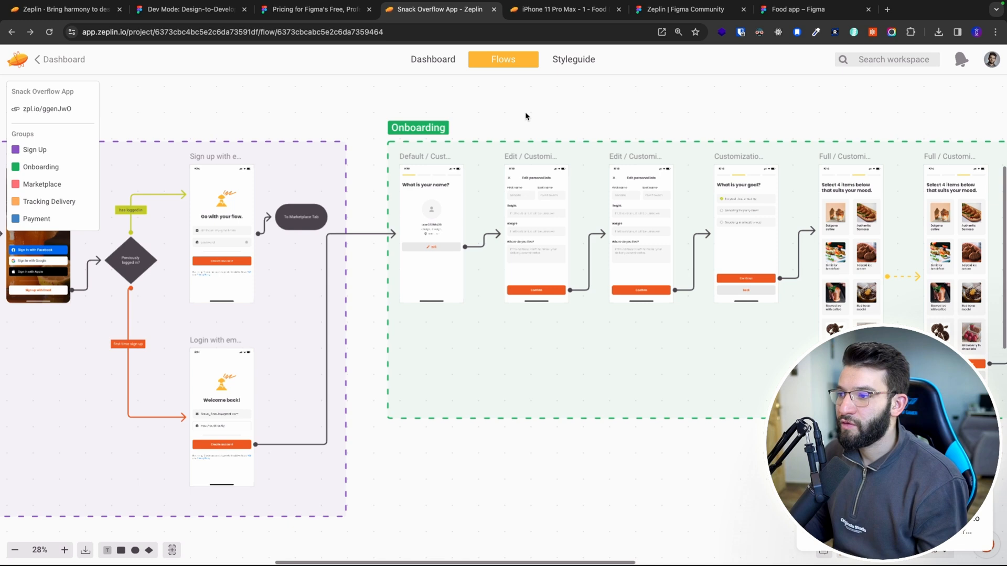
mouse_move(499, 237)
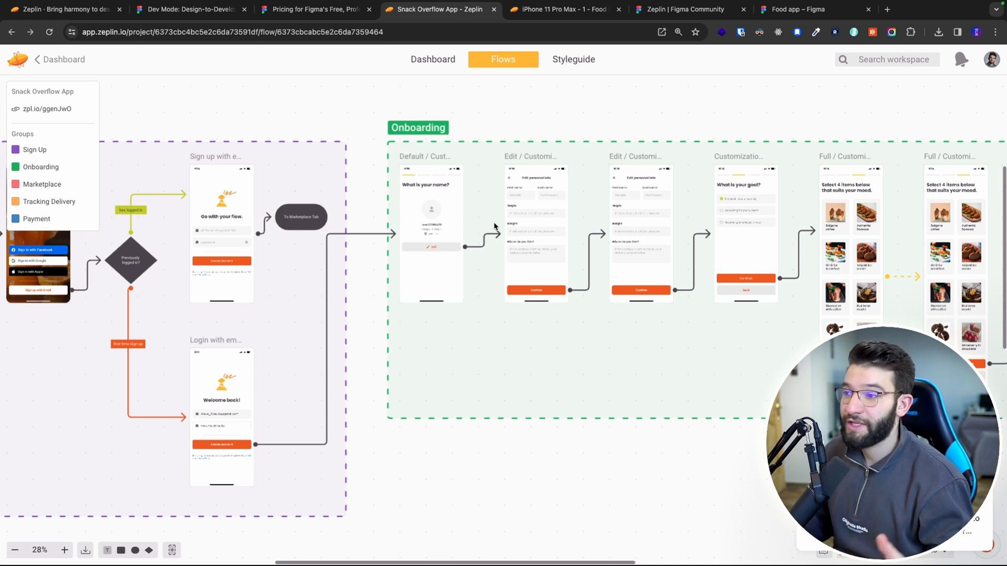
mouse_move(499, 216)
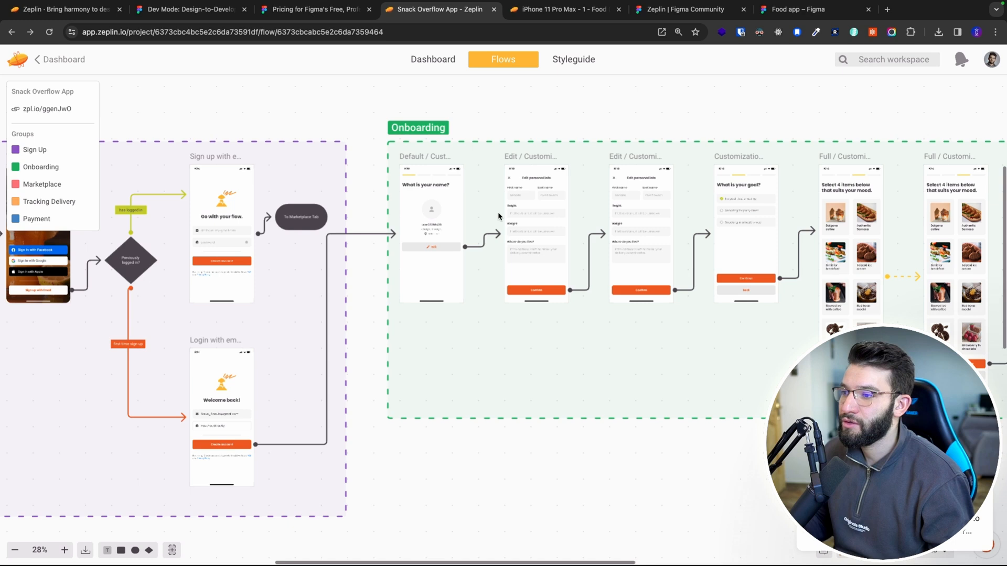
mouse_move(532, 195)
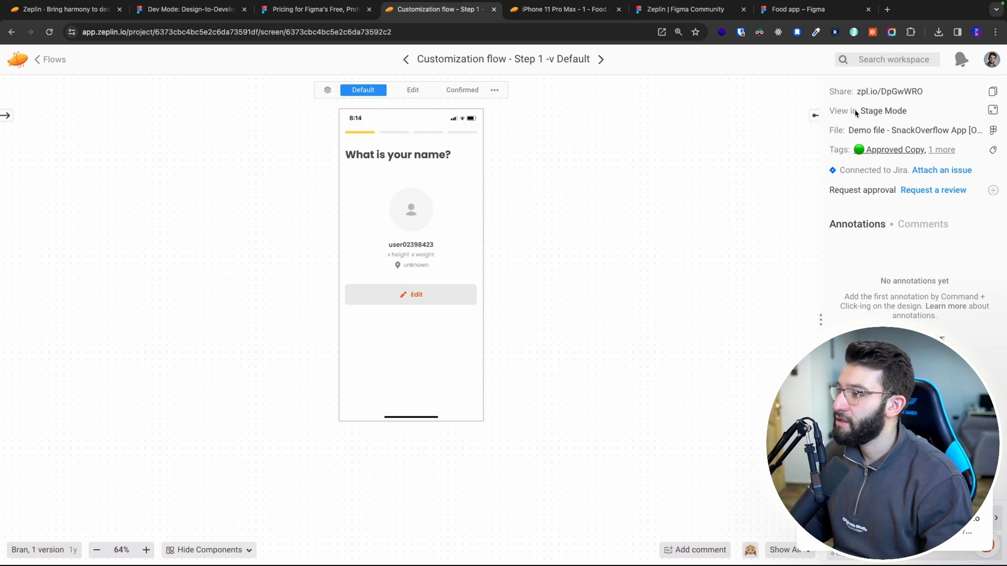
mouse_move(918, 113)
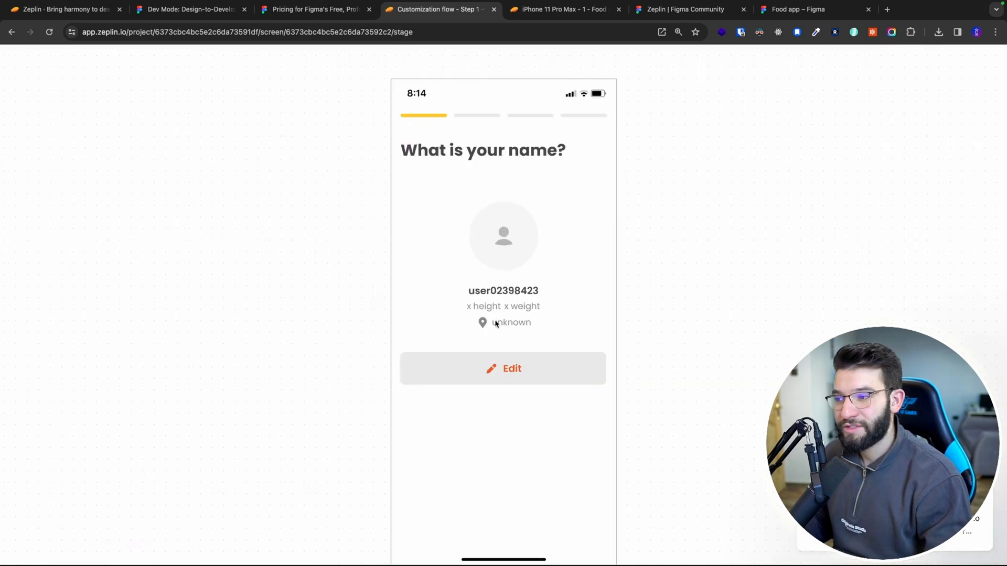
mouse_move(499, 400)
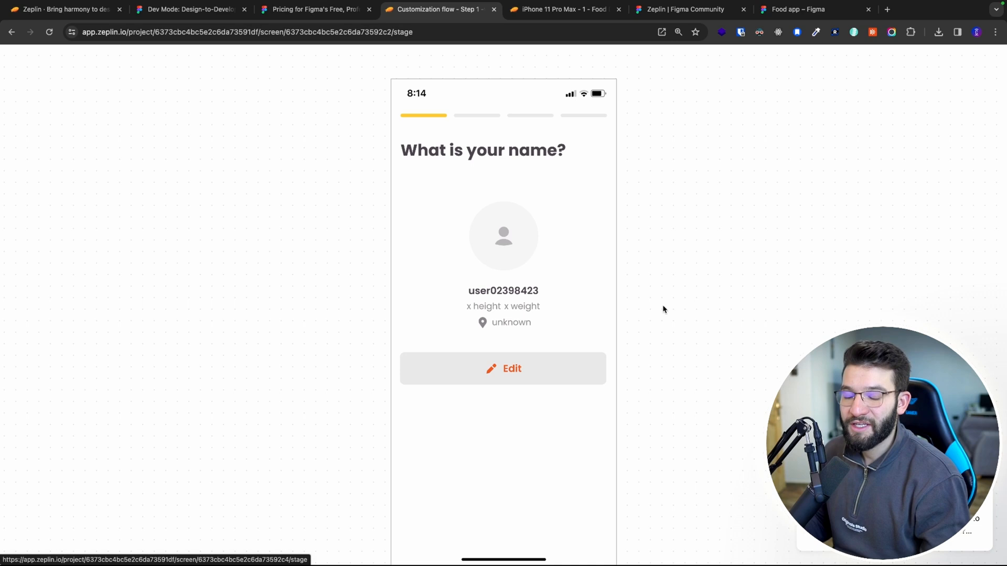
mouse_move(655, 315)
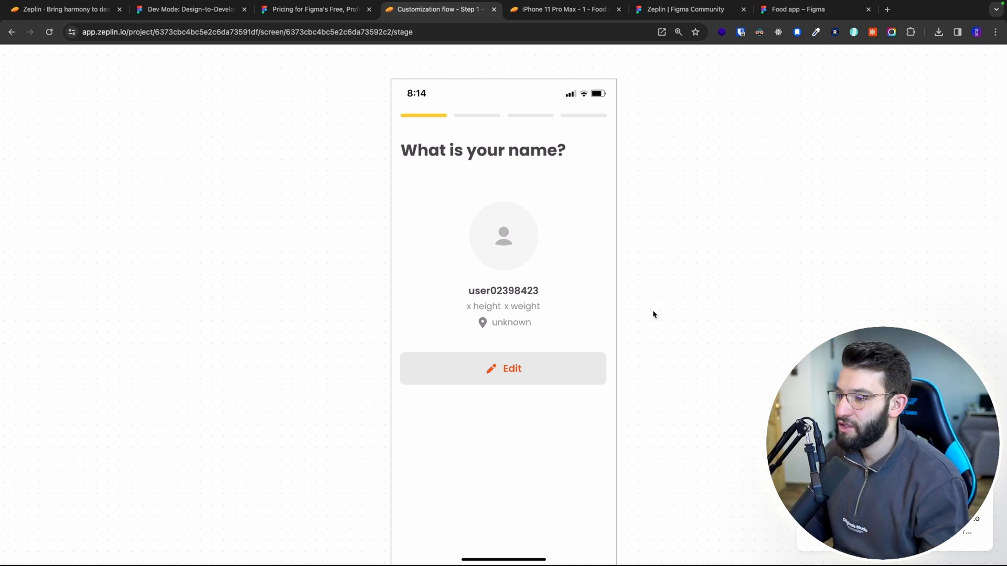
mouse_move(516, 376)
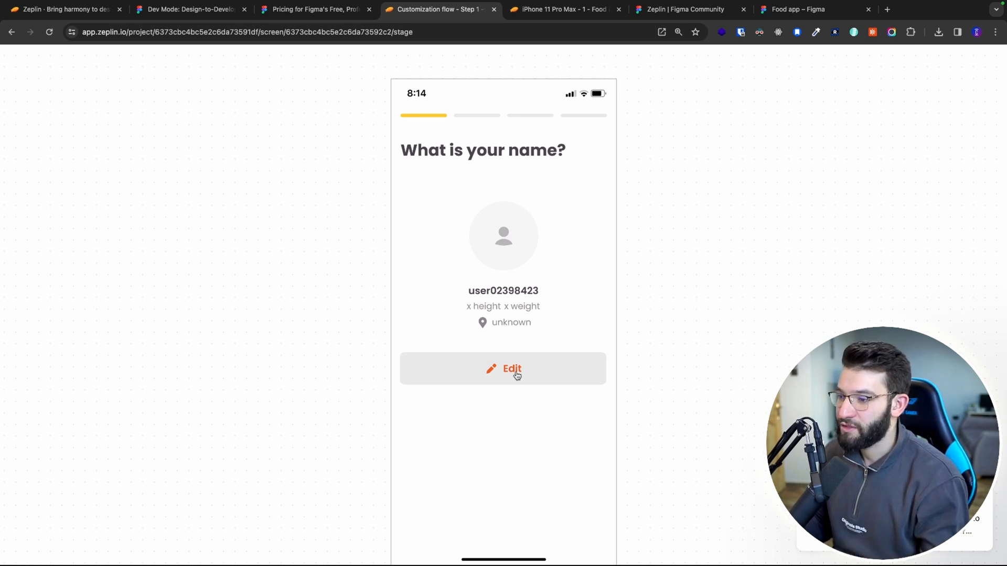
Step the customization prototype through the goal question and item selection, then return to the food app playback.
click(504, 370)
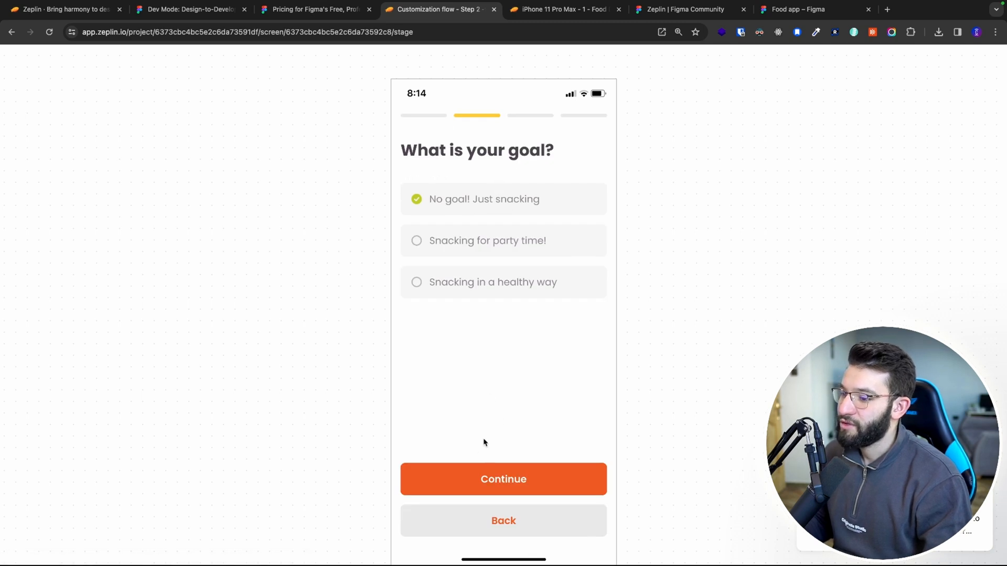
click(504, 479)
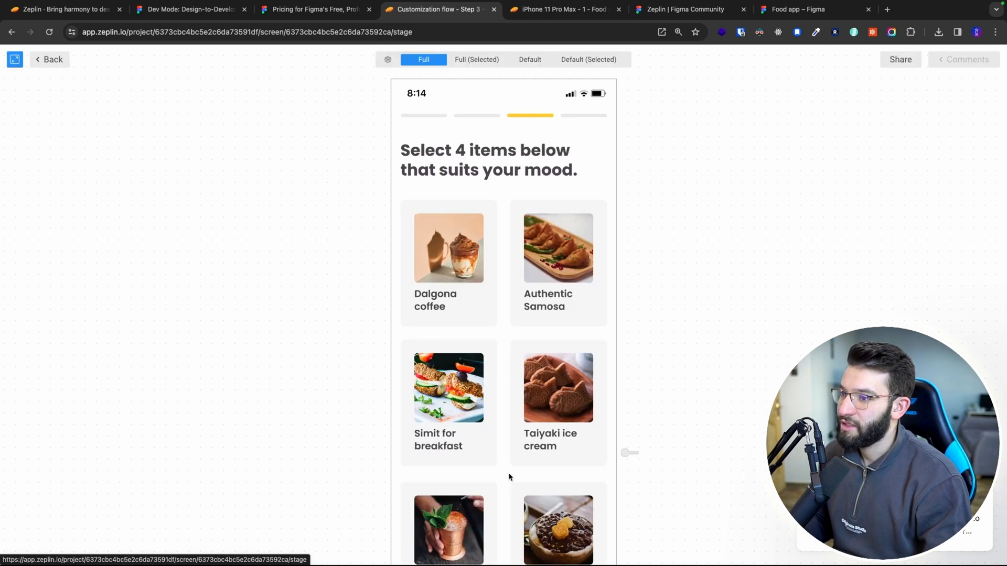
scroll(down, 3)
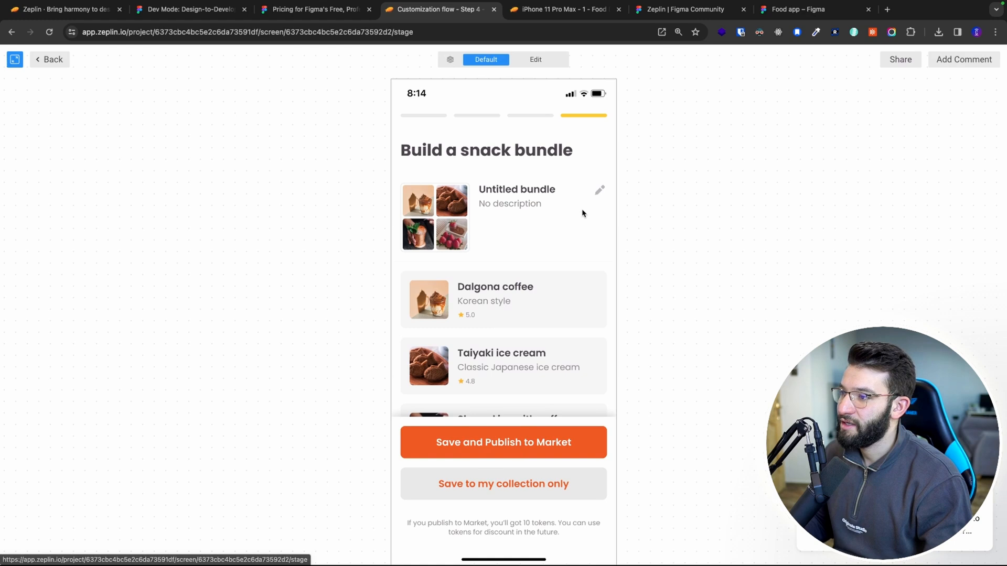
click(562, 10)
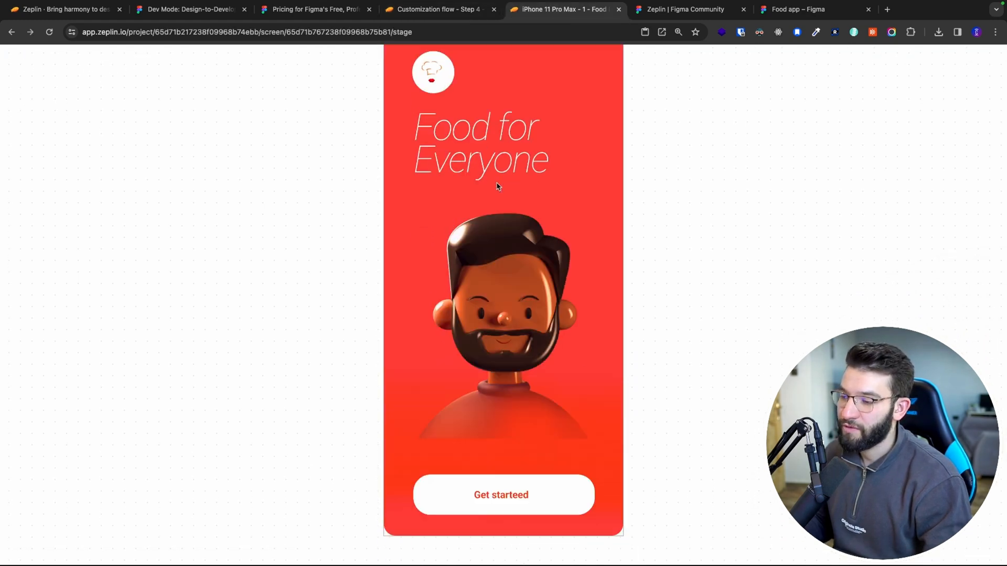
Play the food app prototype from welcome through Get started, the Login tab and Login to the home screen.
click(502, 495)
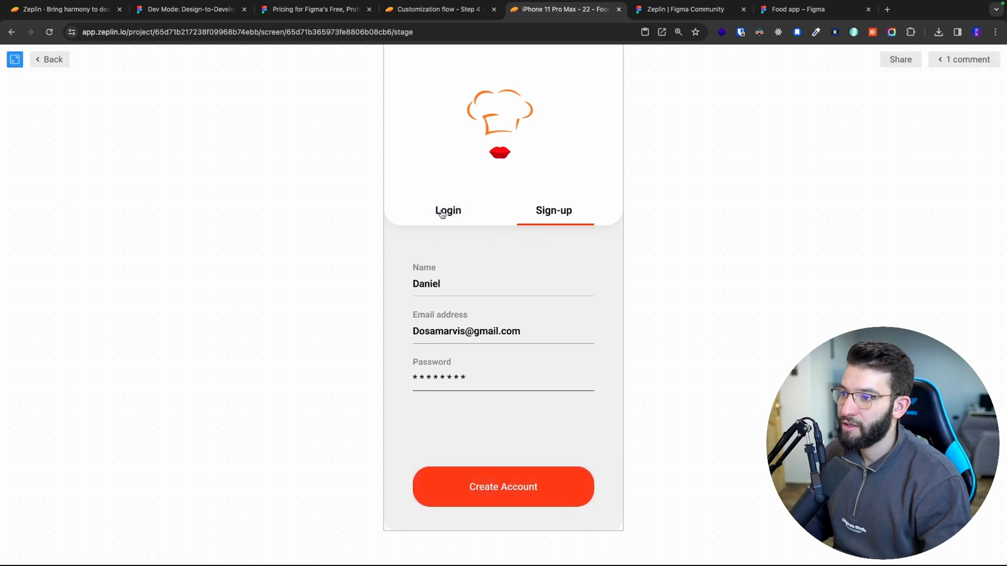
click(448, 210)
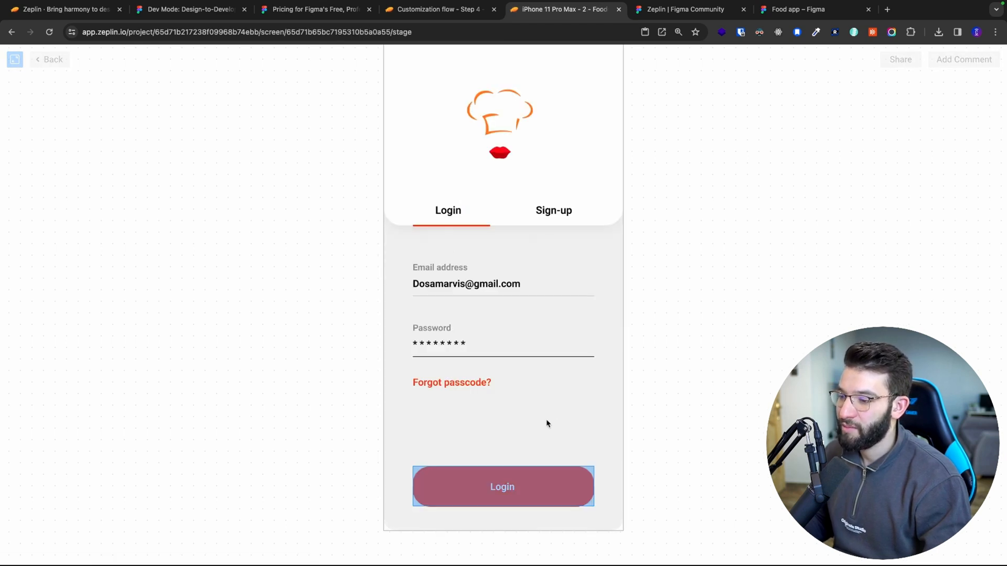
click(502, 487)
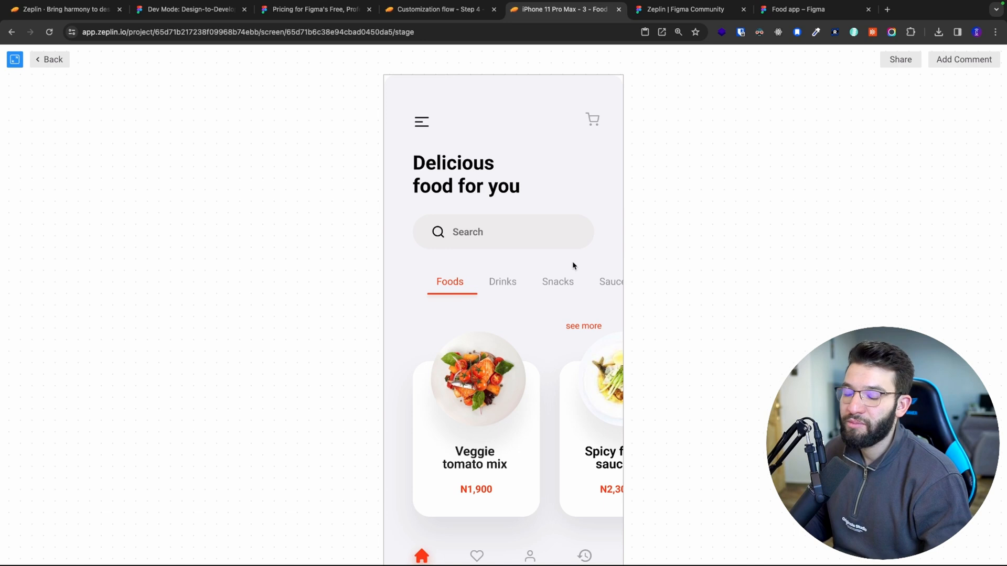
mouse_move(632, 251)
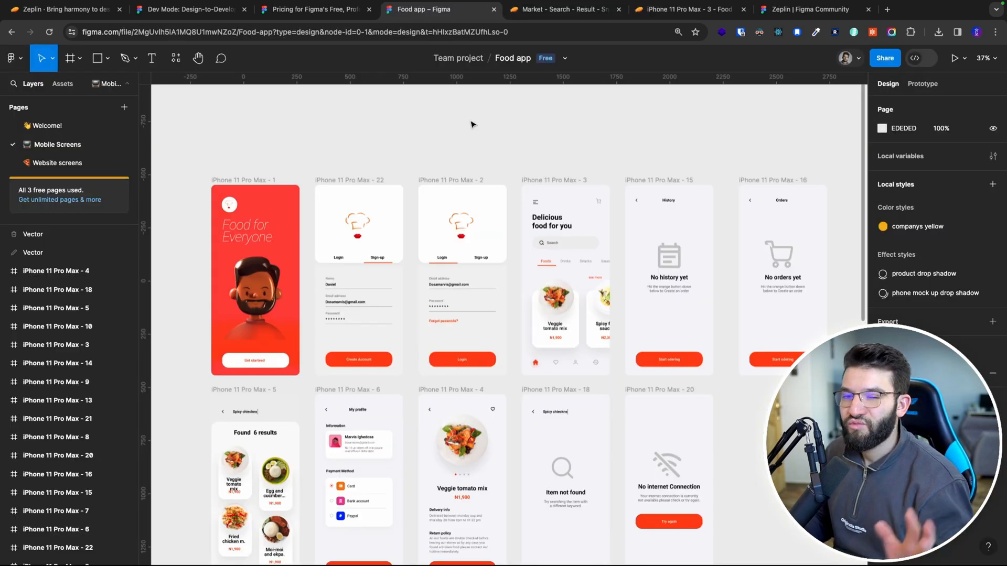
mouse_move(329, 153)
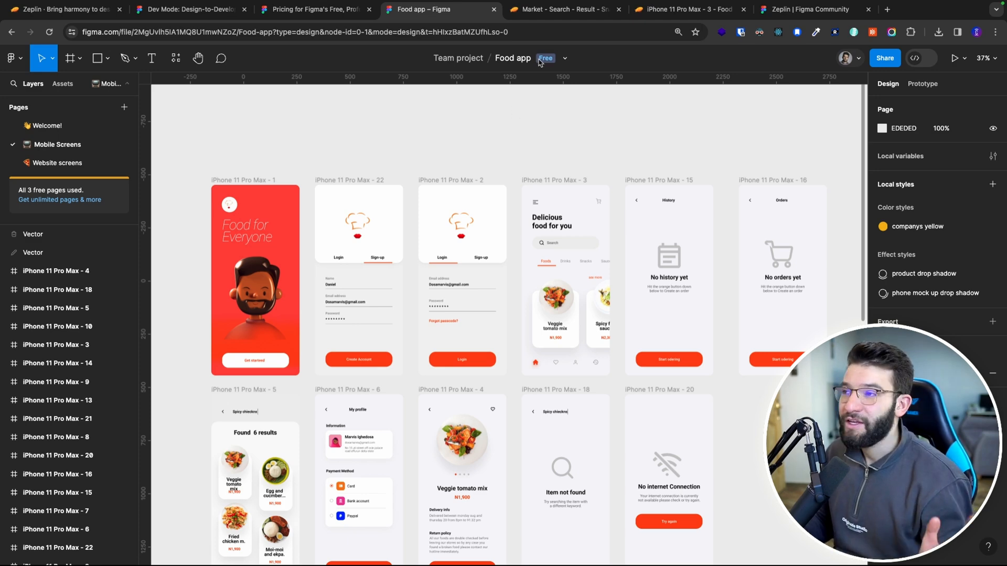
Return from Figma to the Market - Search - Result screen in Zeplin.
click(564, 9)
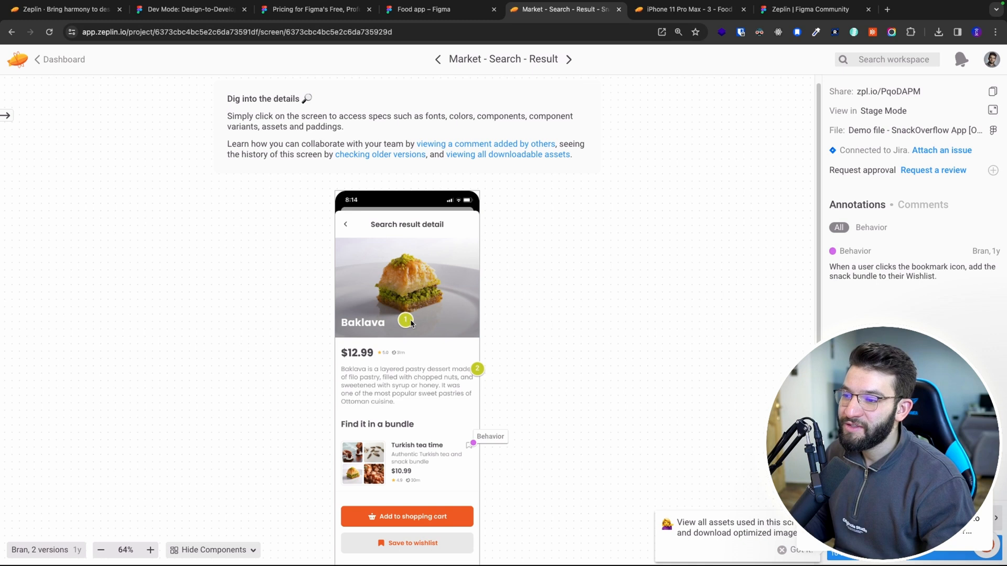
Read the Baklava image comment thread about the loading spinner, then go back to the project dashboard.
click(405, 321)
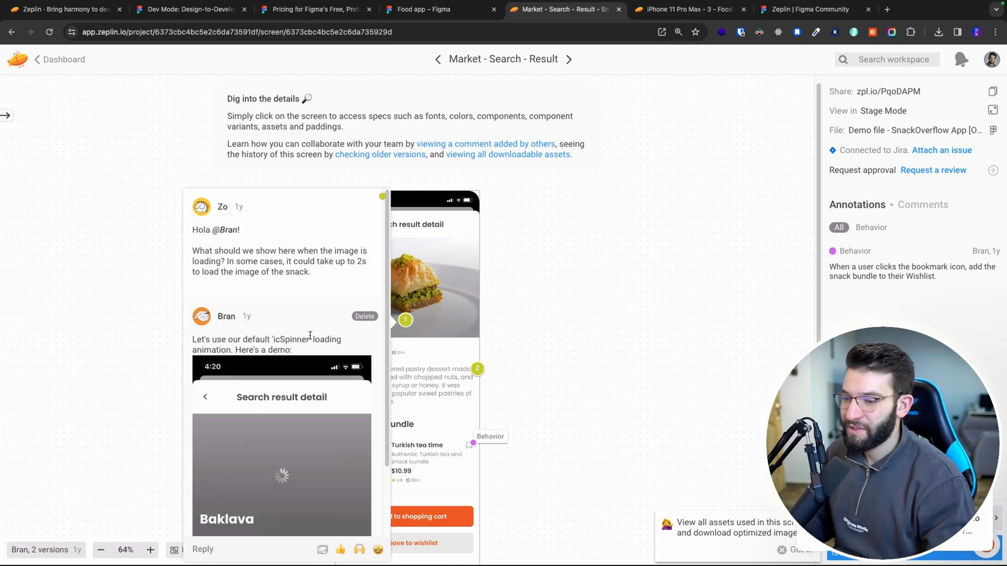
scroll(down, 3)
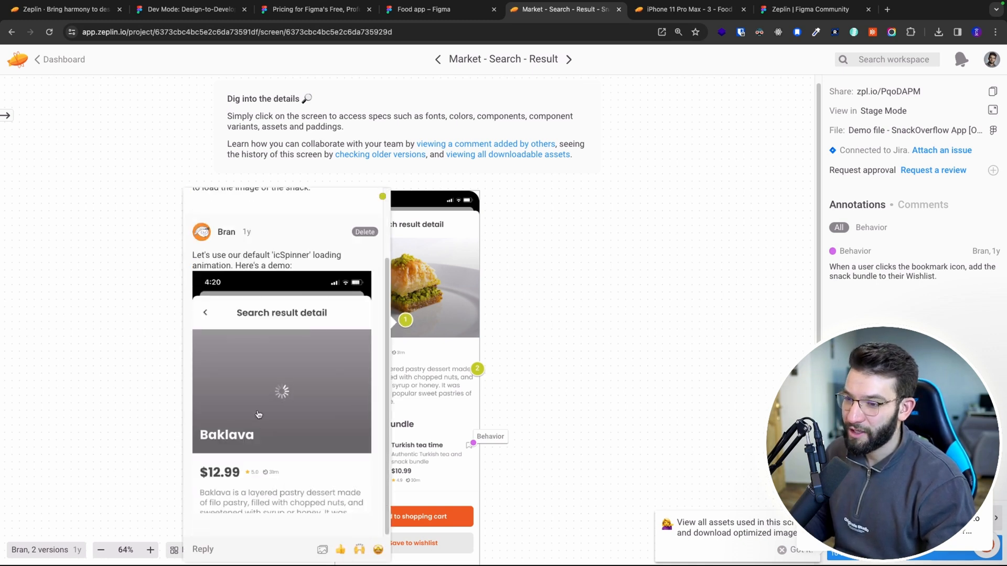
mouse_move(319, 419)
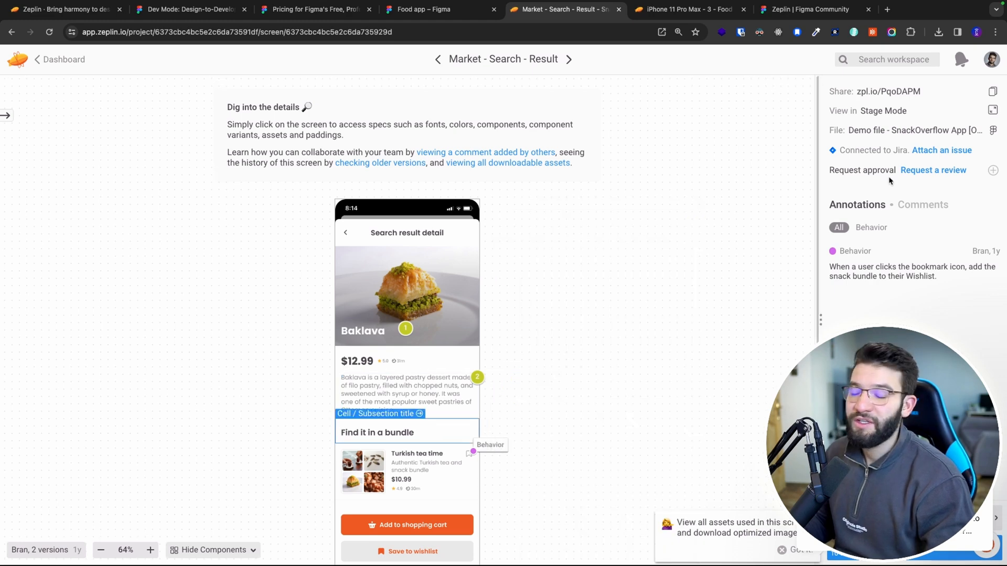
click(59, 59)
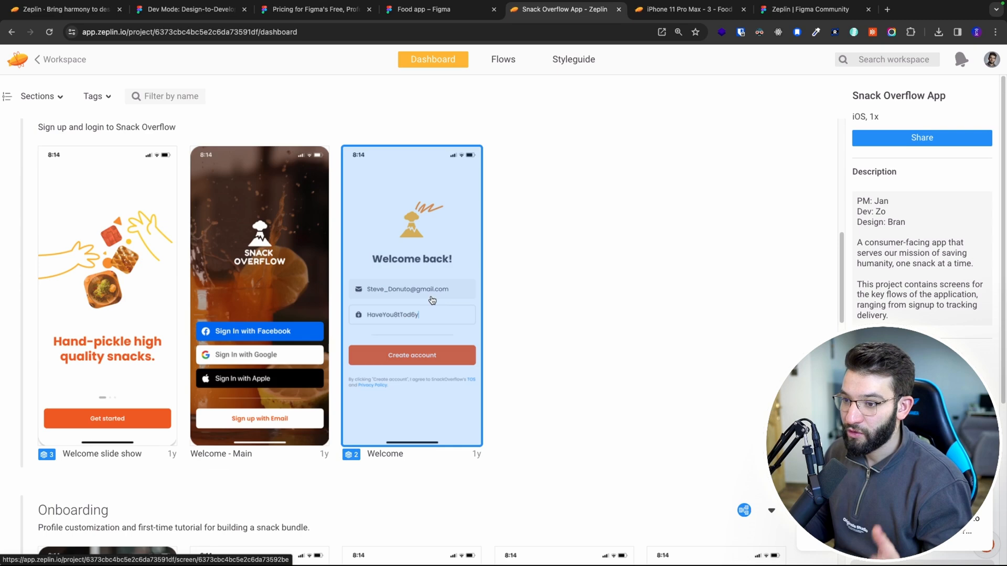
Tour the project's flows board and Zeplin pricing plans, then return to the Food app Figma file.
click(504, 59)
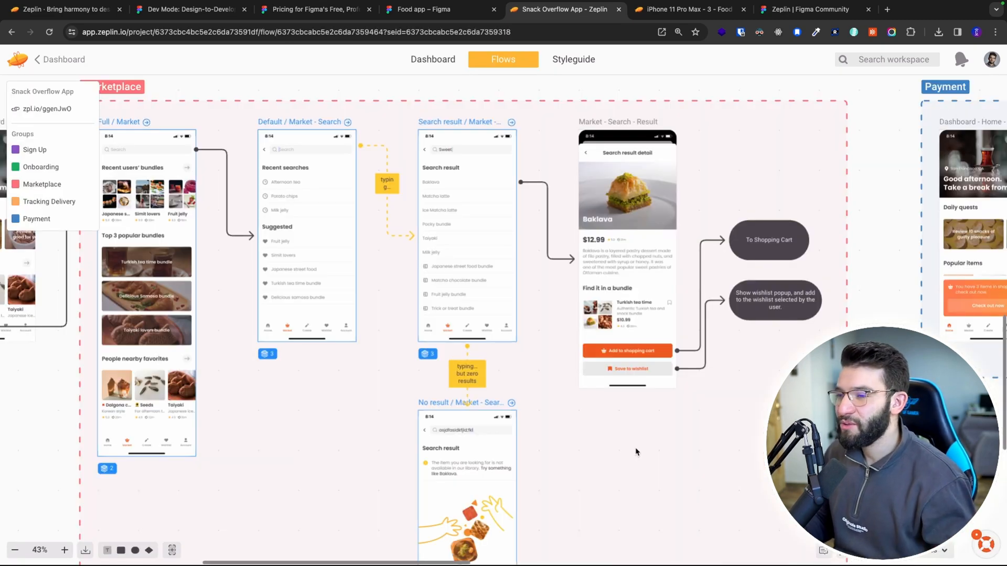
mouse_move(562, 382)
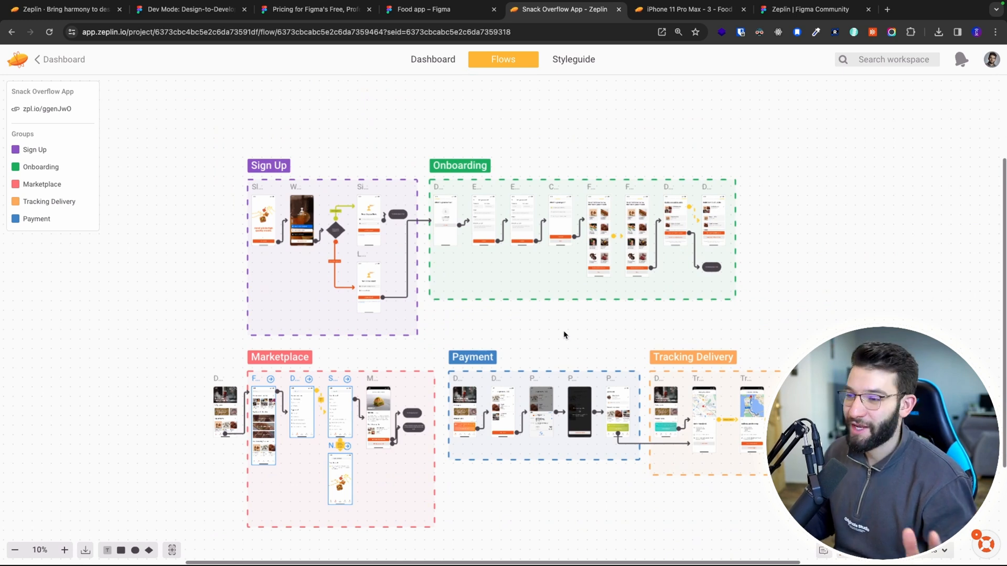
click(691, 10)
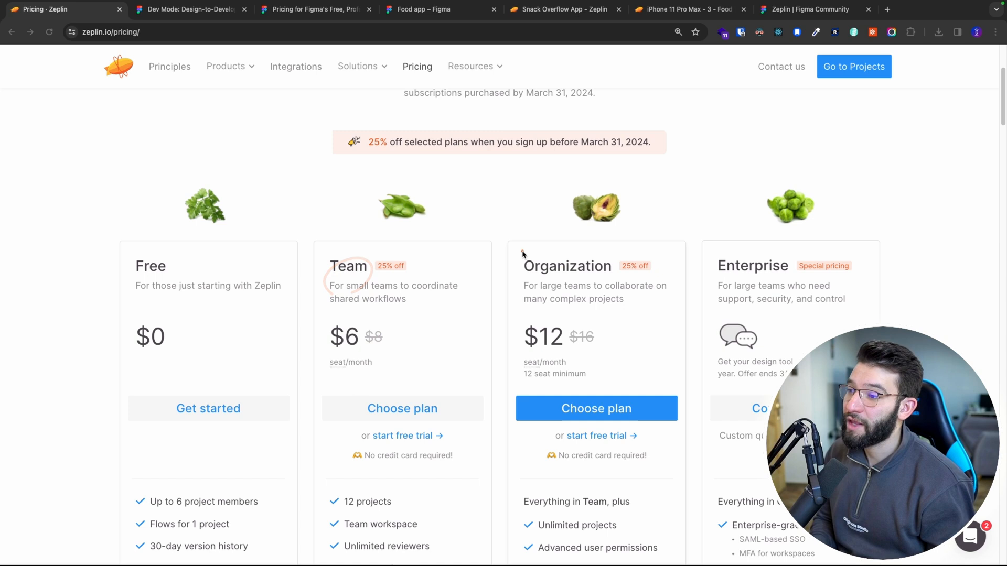
click(424, 9)
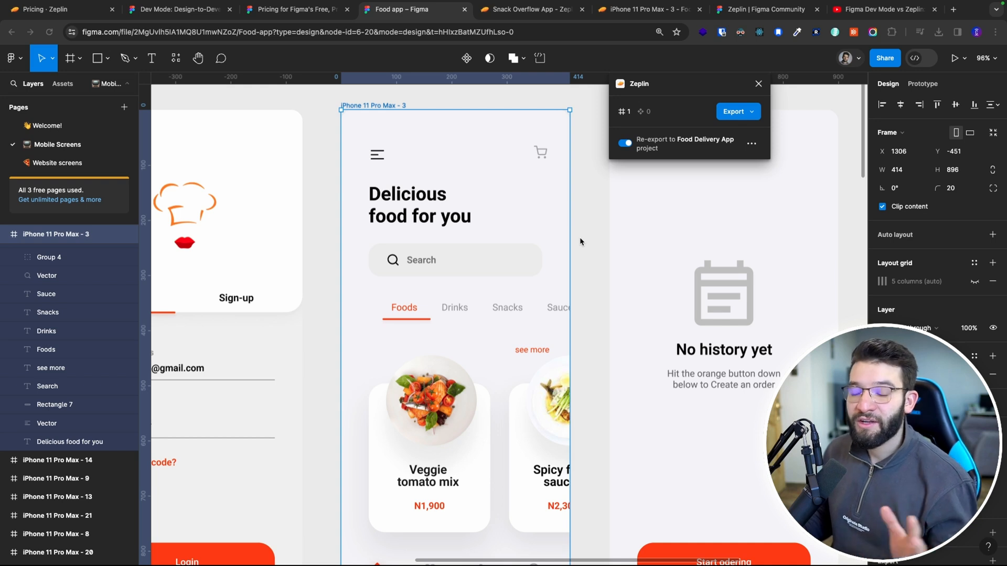
mouse_move(572, 191)
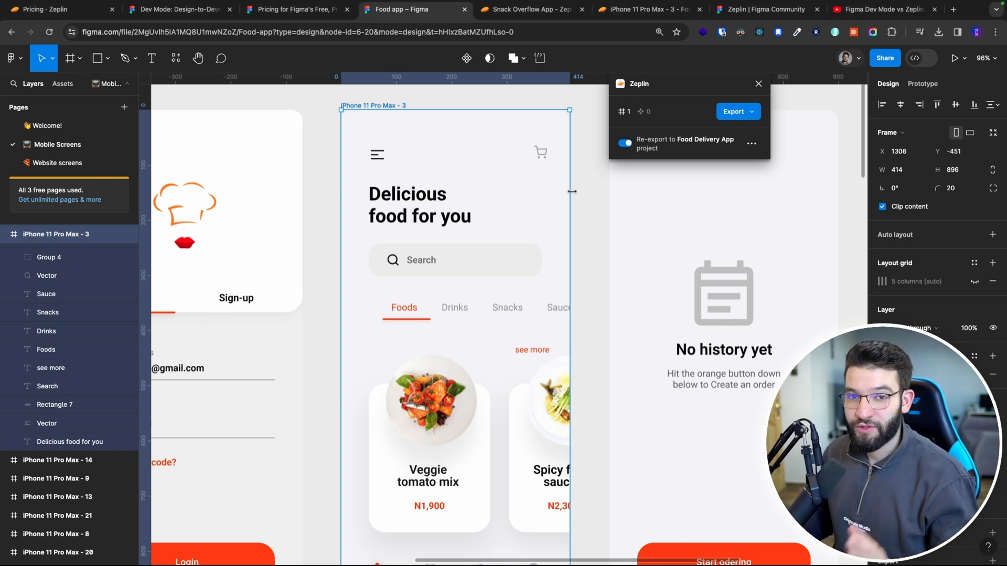
Give the home screen's search bar a corner radius of 12 and re-export the screen to Zeplin.
click(439, 262)
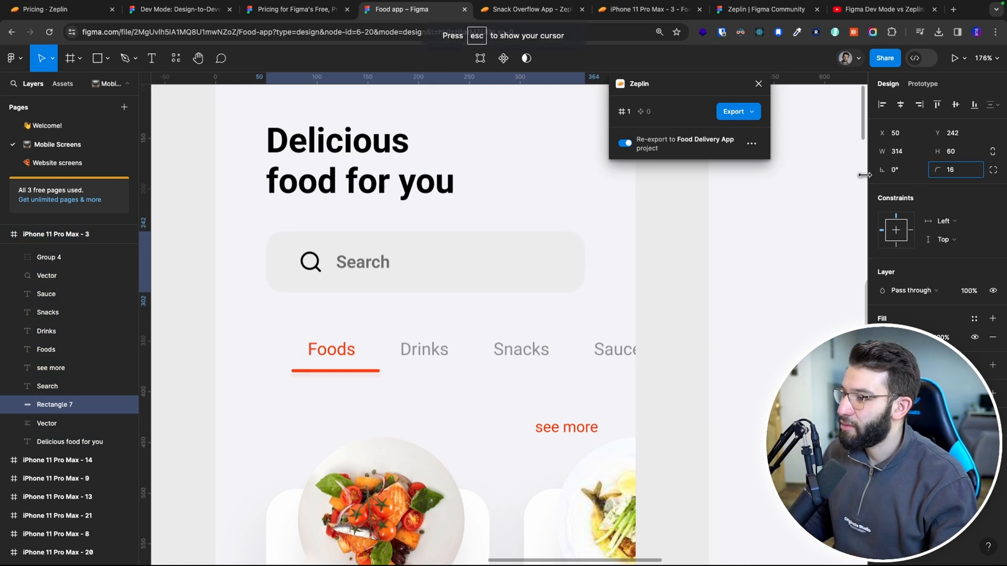
text(12)
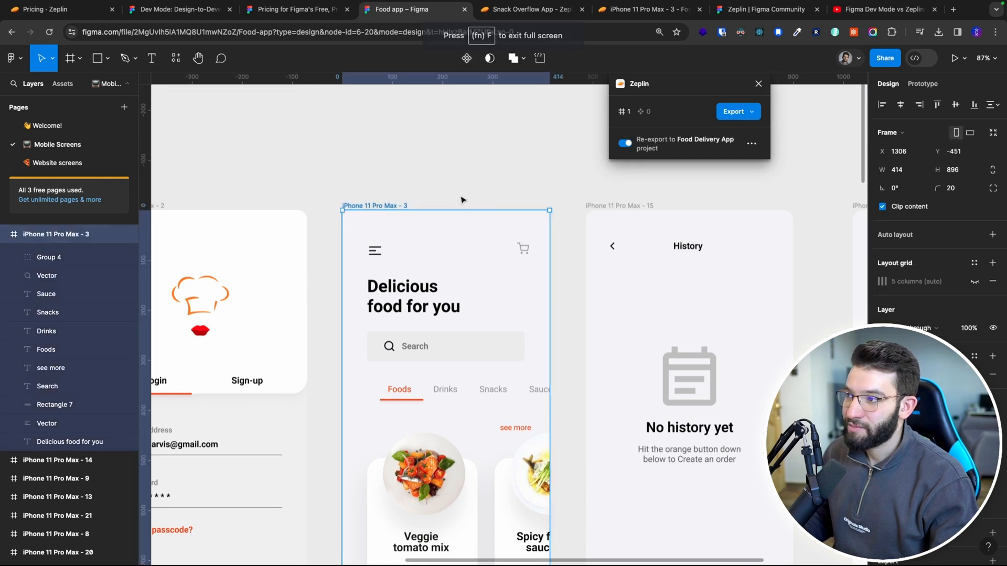
click(732, 111)
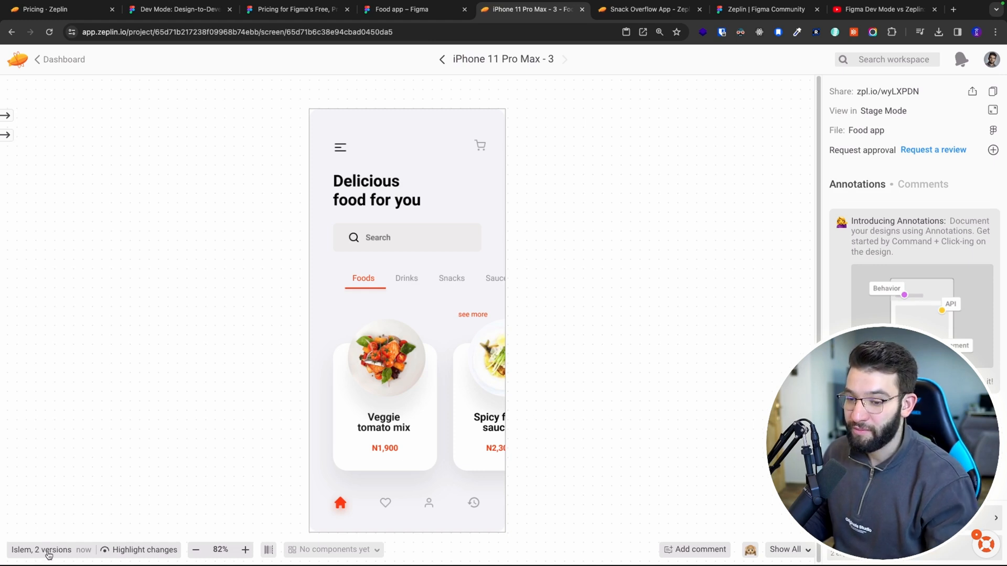
View the iPhone 11 Pro Max - 3 version history and its latest 11:44 AM version.
click(51, 550)
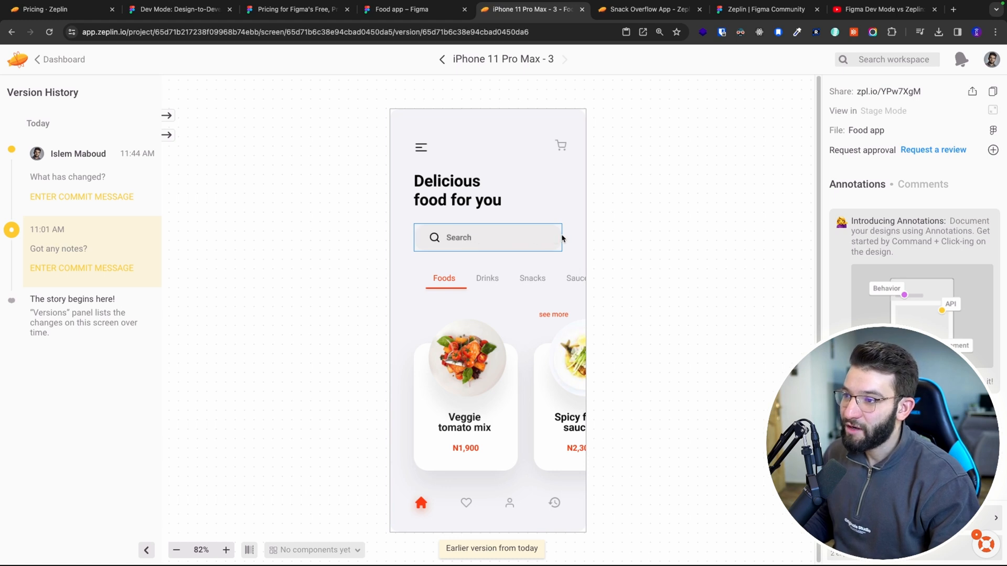
click(489, 237)
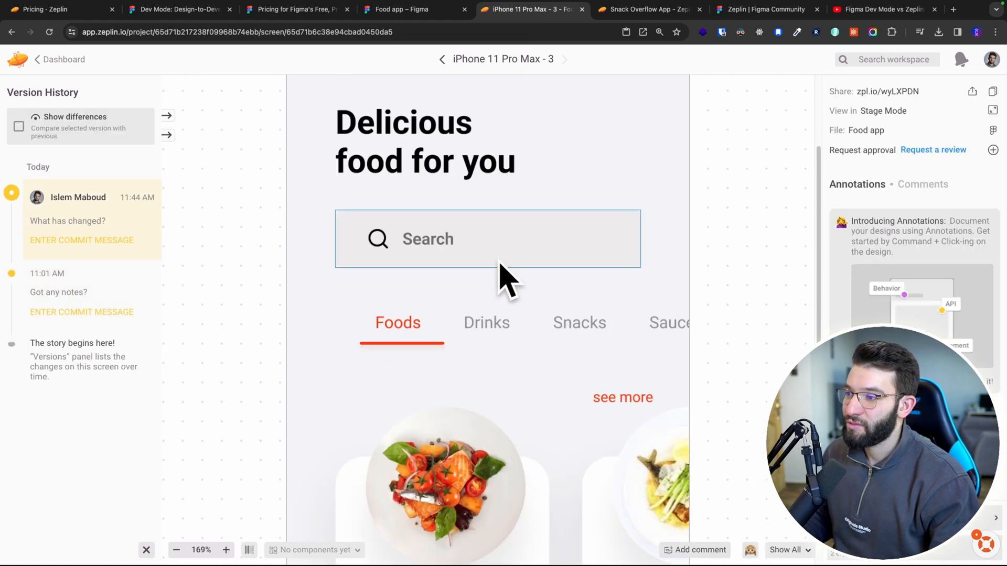
click(177, 549)
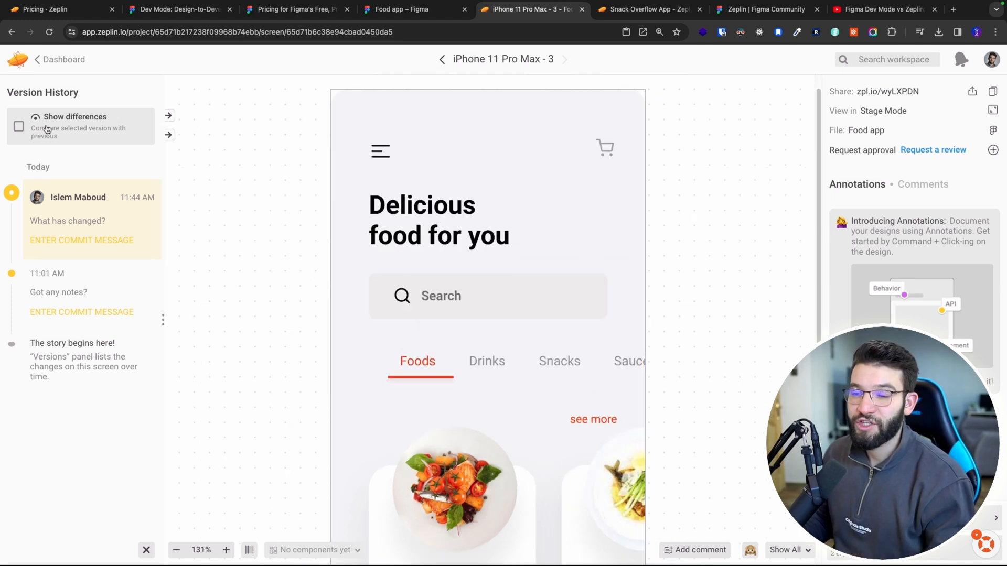
Turn on Show differences to highlight the changed search bar against the 11:01 version.
click(18, 127)
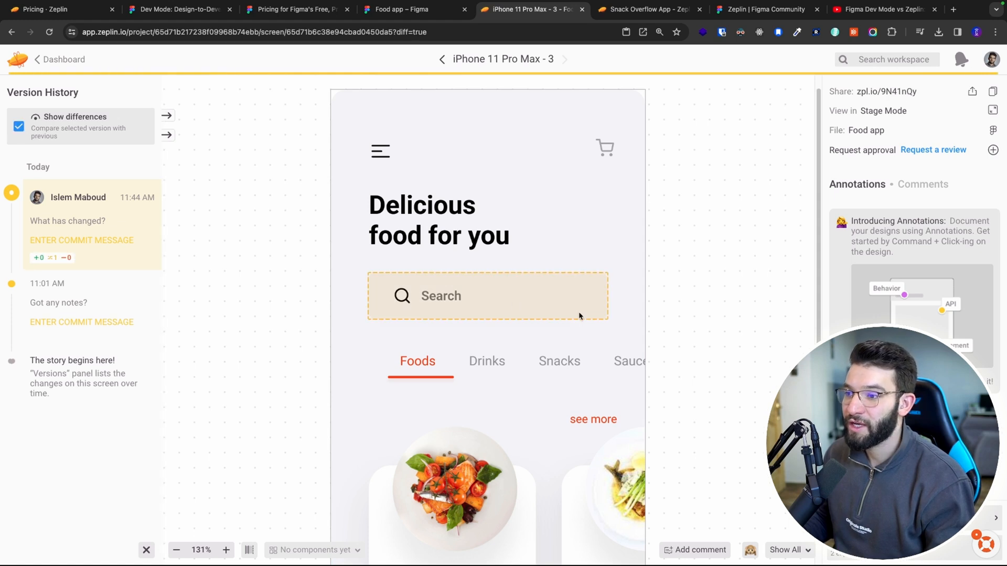
mouse_move(579, 303)
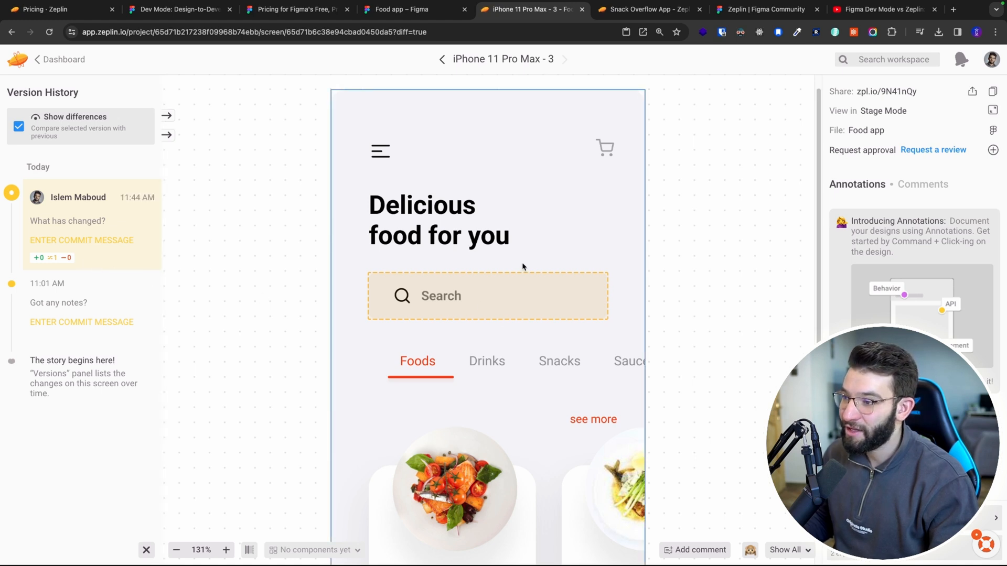
mouse_move(436, 325)
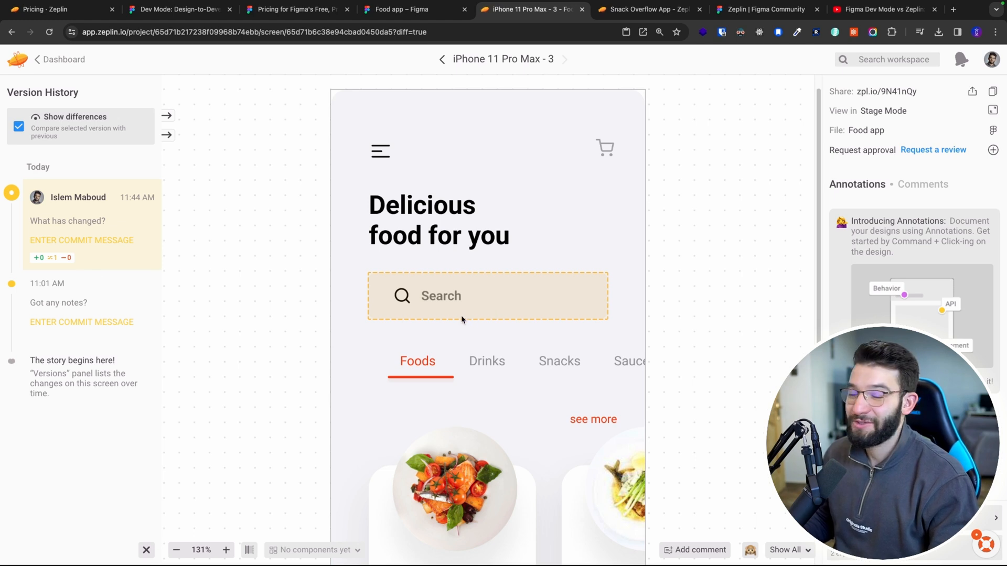
mouse_move(473, 309)
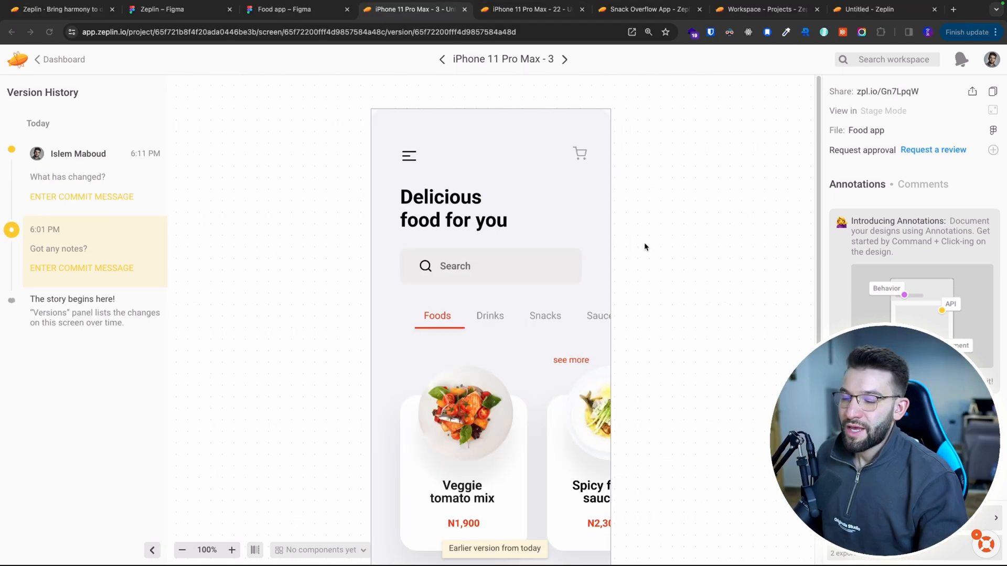
mouse_move(537, 267)
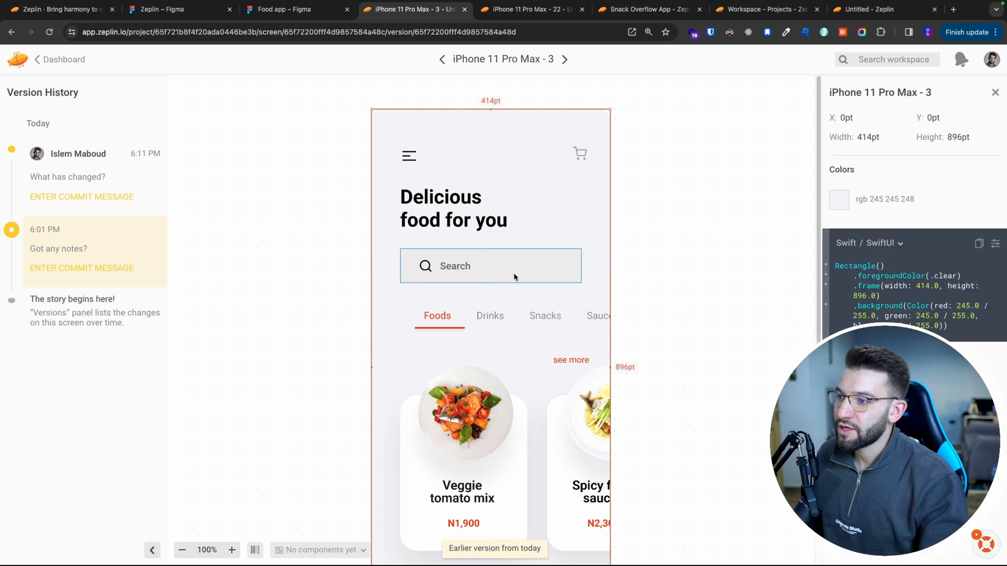
Switch to the latest 6:11 PM version and inspect the 314×60pt search bar, radius 48pt.
click(490, 267)
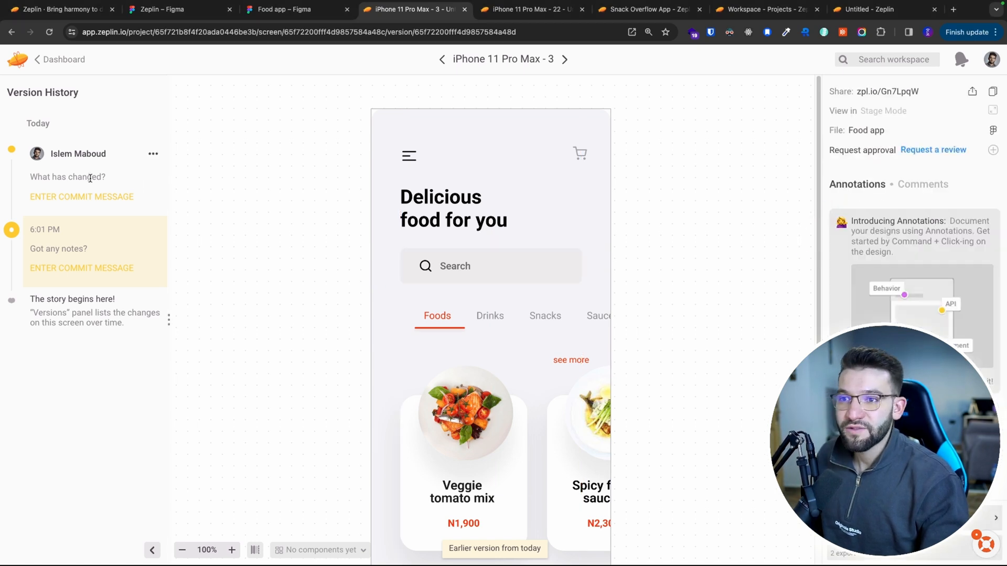
click(491, 266)
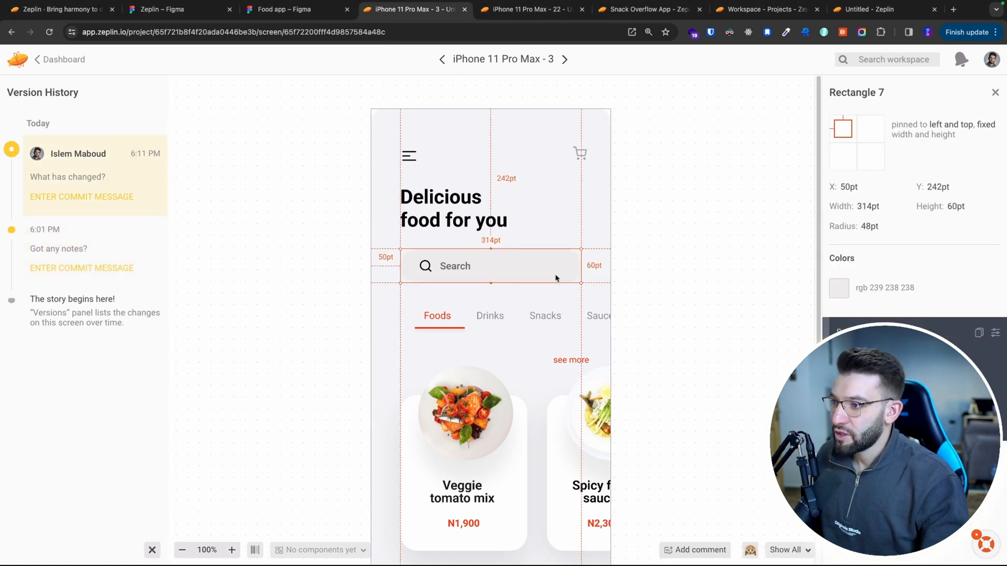